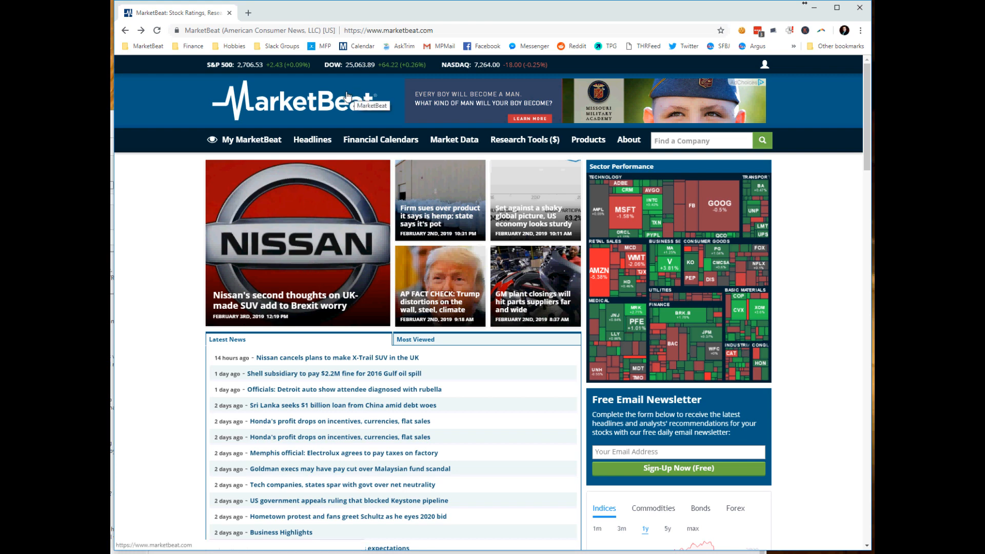
mouse_move(187, 119)
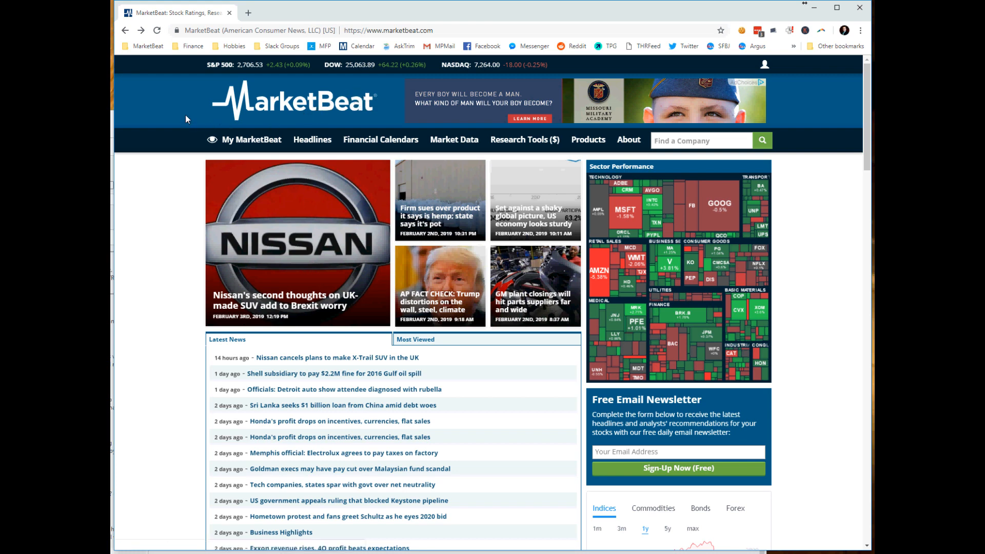
- Scroll to the homepage footer and highlight the company phone number in the contact details
scroll("down", 3)
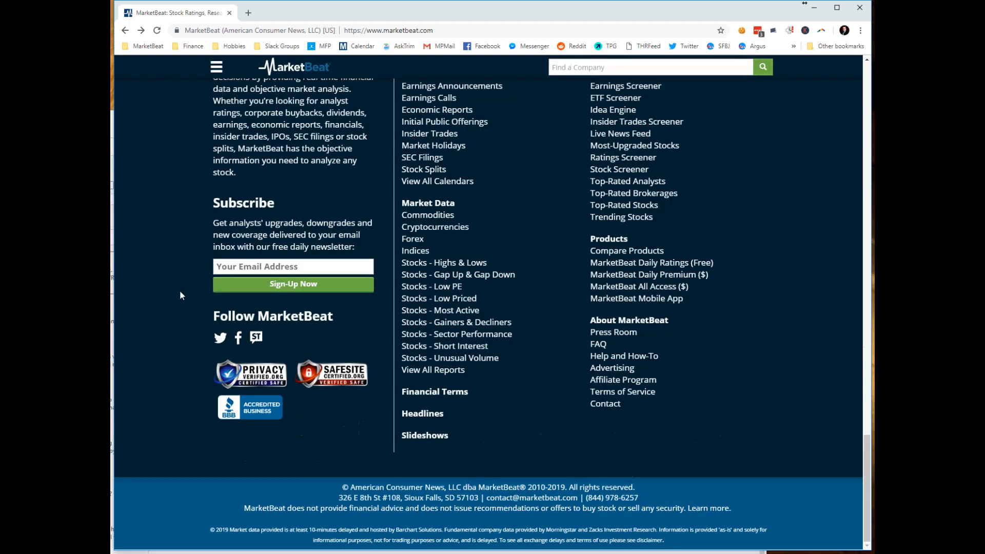
left_click_drag(337, 498, 405, 497)
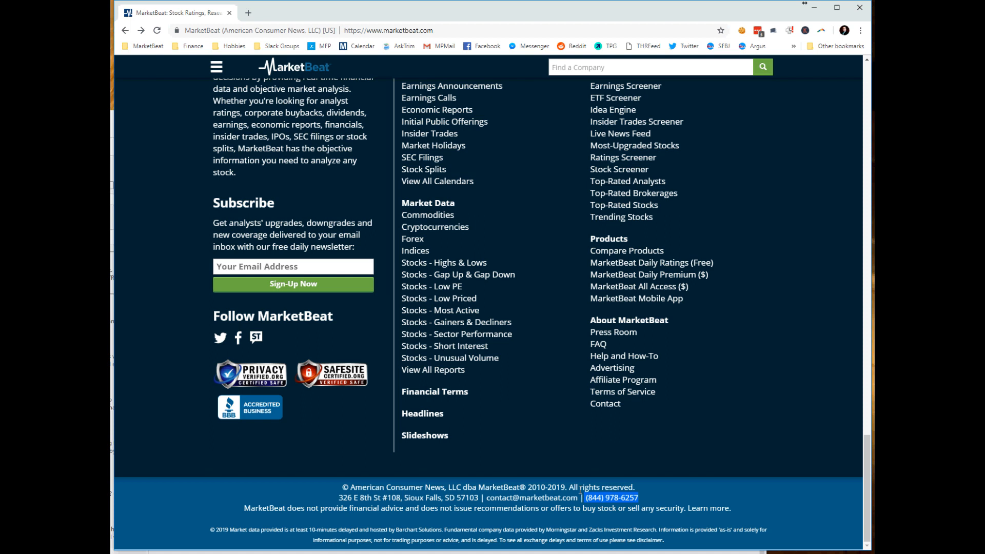
mouse_move(509, 481)
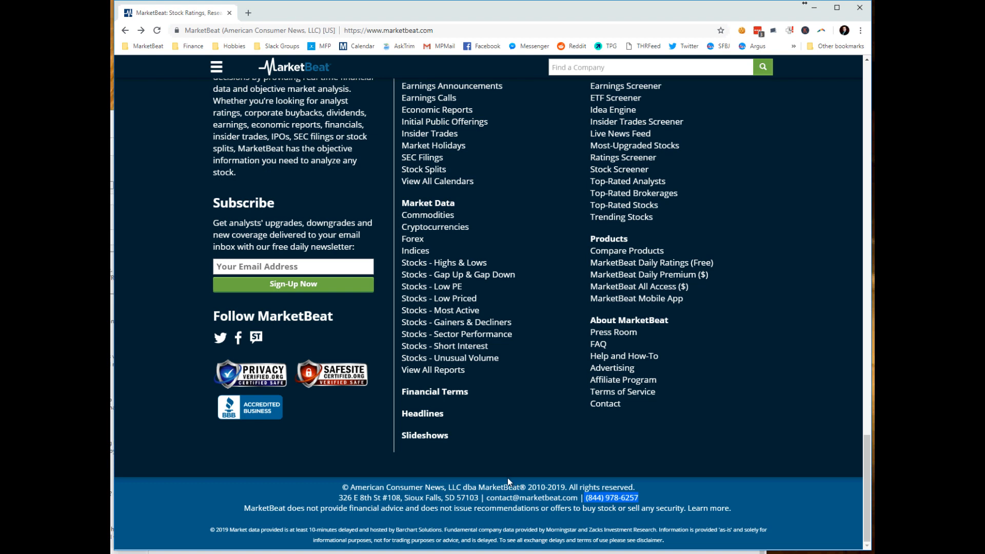
mouse_move(499, 483)
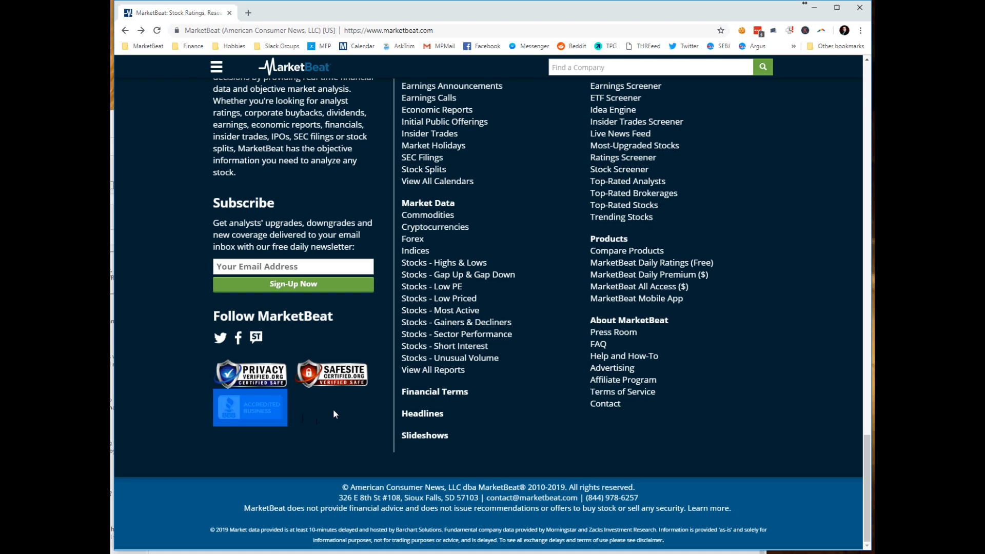
- View the SafeSite Certified SSL certificate for marketbeat.com, then return to the MarketBeat tab
left_click(251, 372)
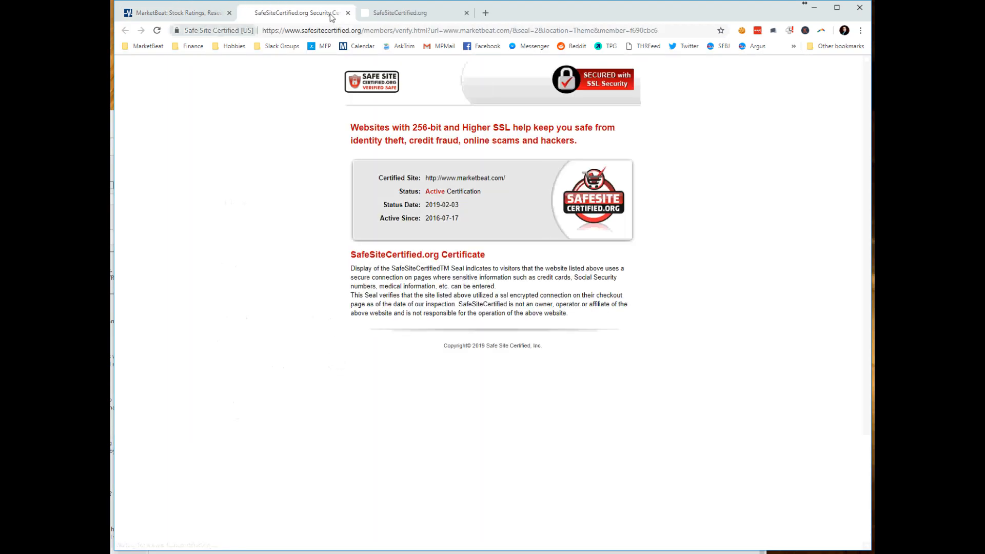
left_click(176, 12)
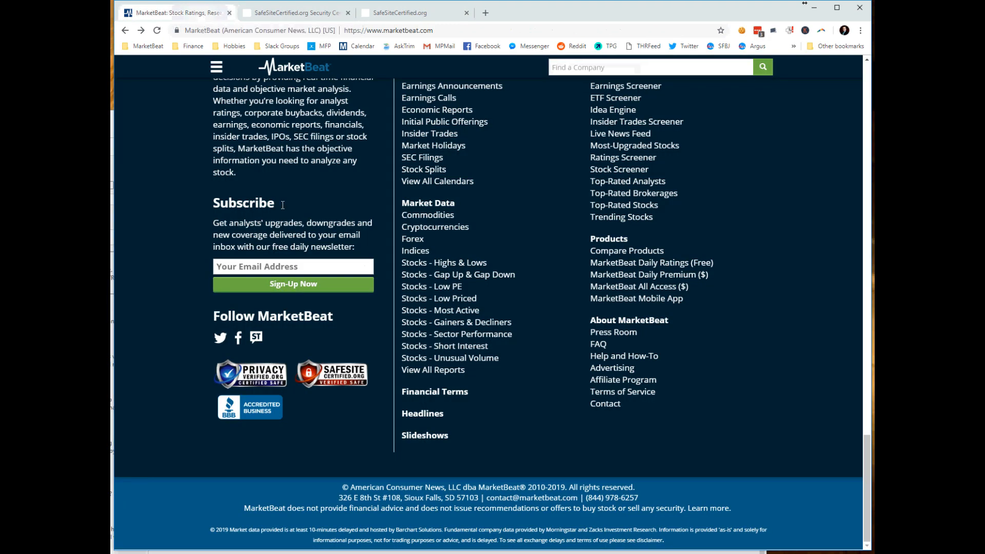
mouse_move(250, 408)
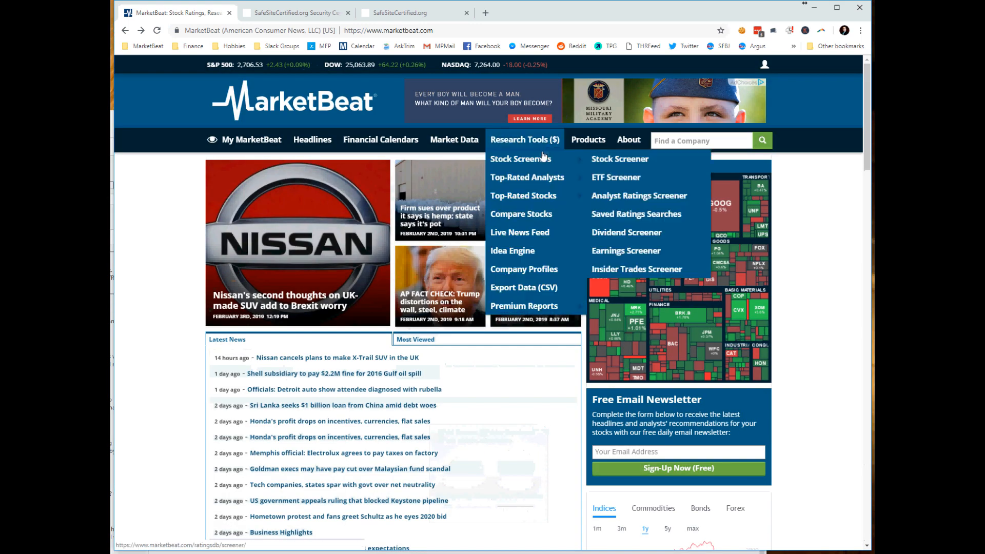
- Start the Daily Premium signup and scroll to its security badges and media logos
left_click(524, 306)
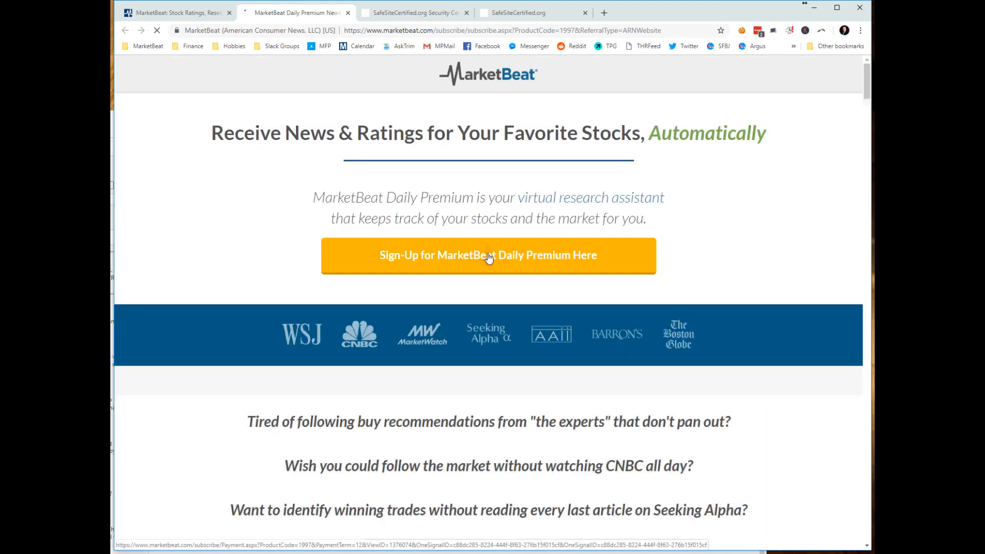
left_click(488, 256)
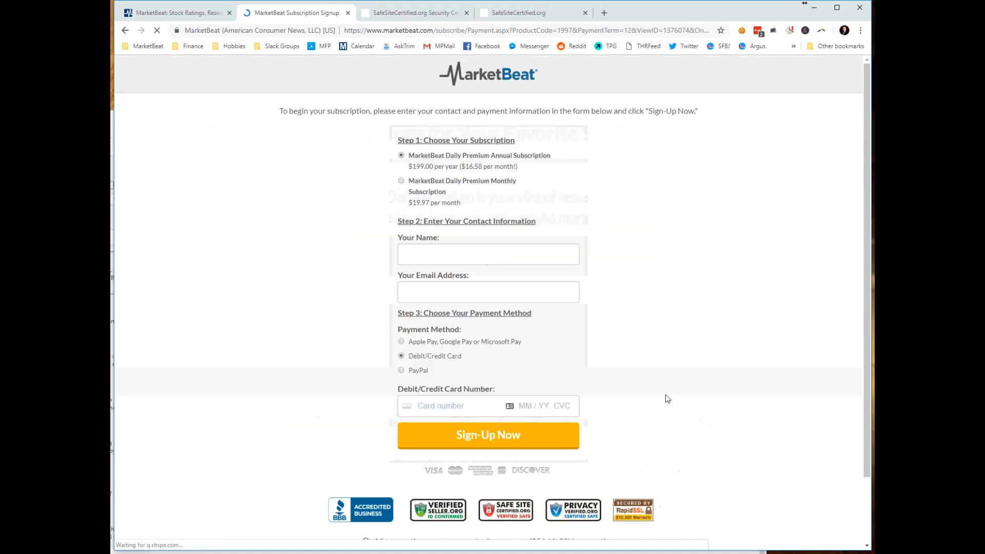
scroll("down", 3)
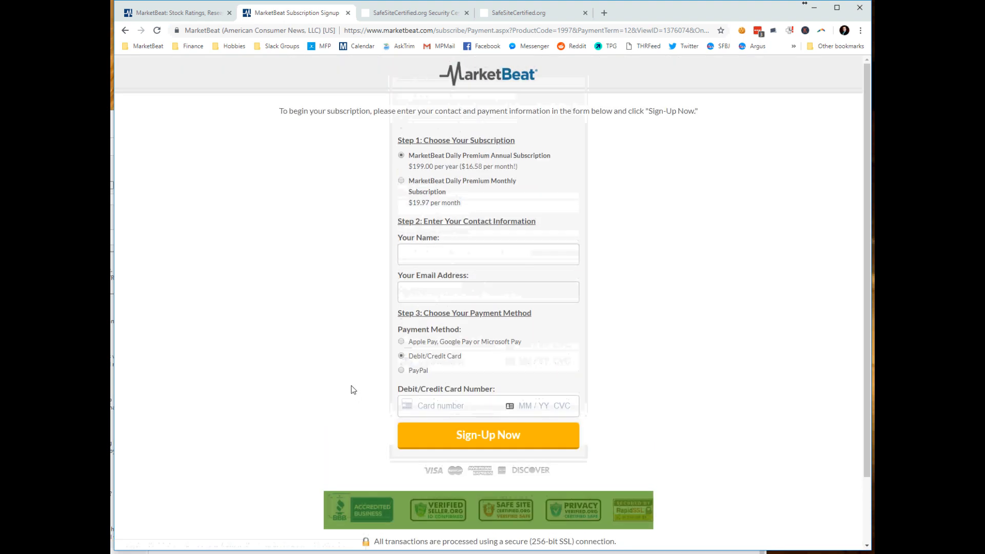
mouse_move(350, 379)
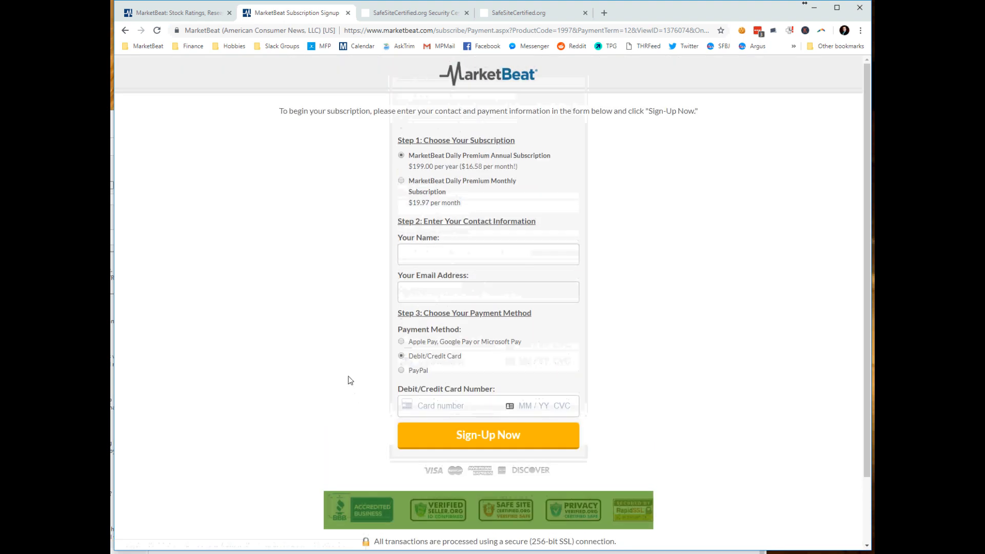
scroll("down", 3)
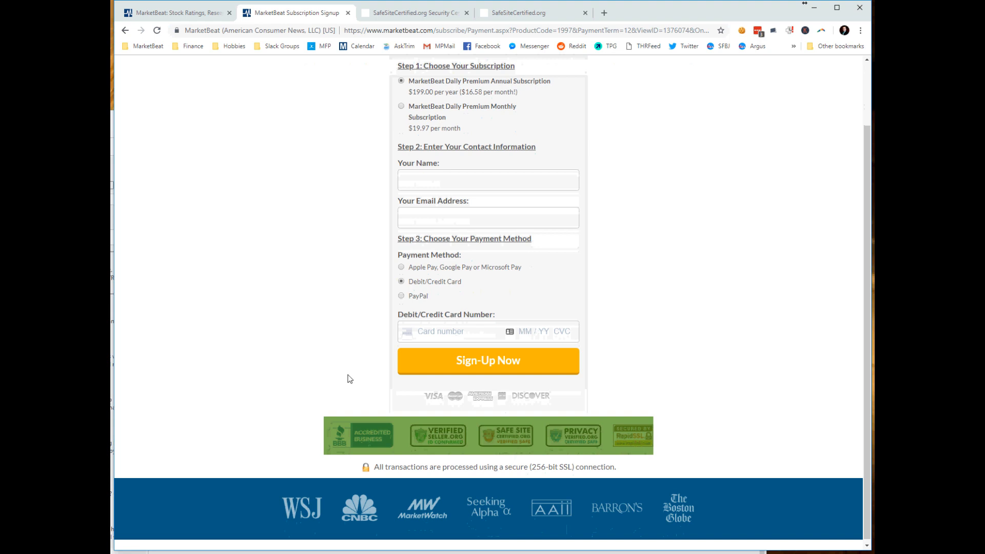
mouse_move(327, 481)
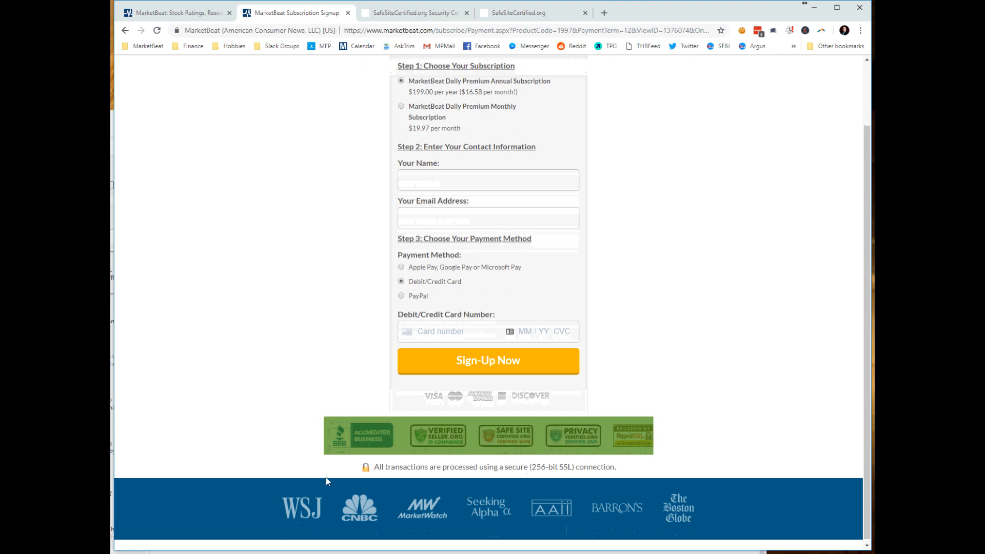
mouse_move(648, 445)
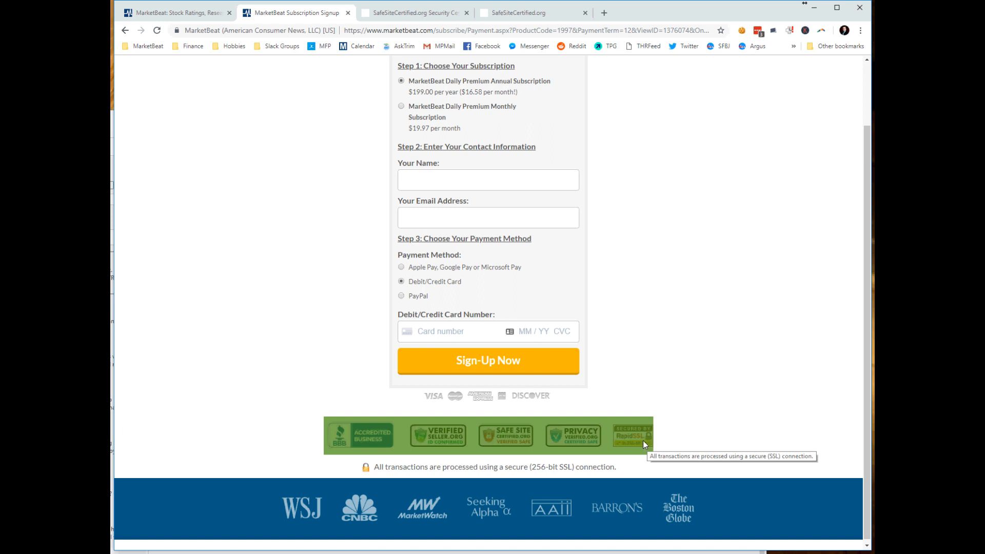
mouse_move(349, 290)
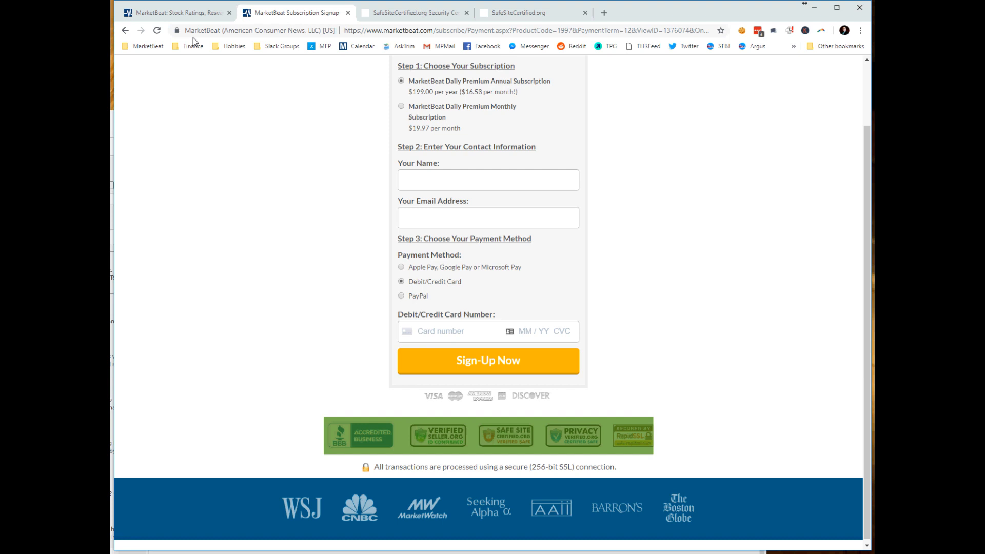
mouse_move(214, 128)
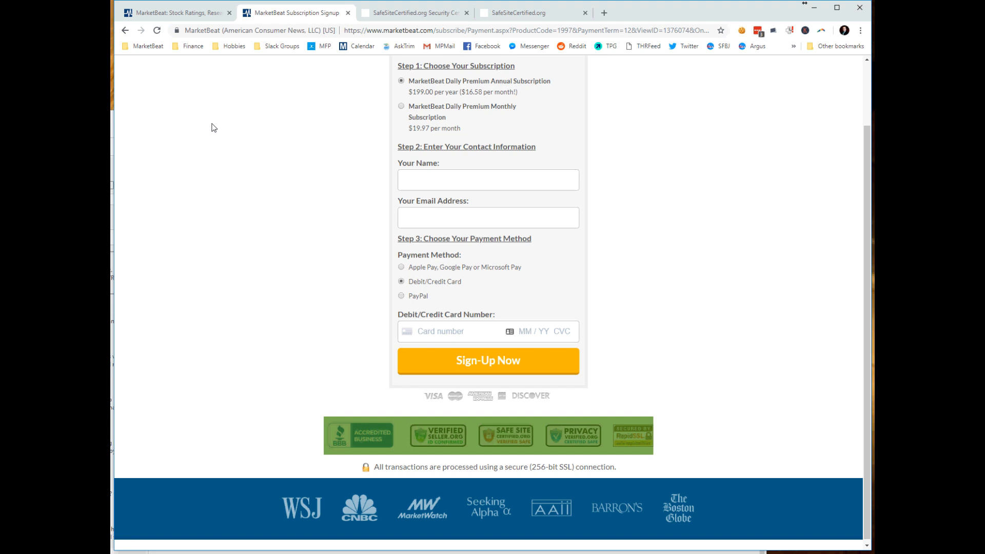
mouse_move(183, 30)
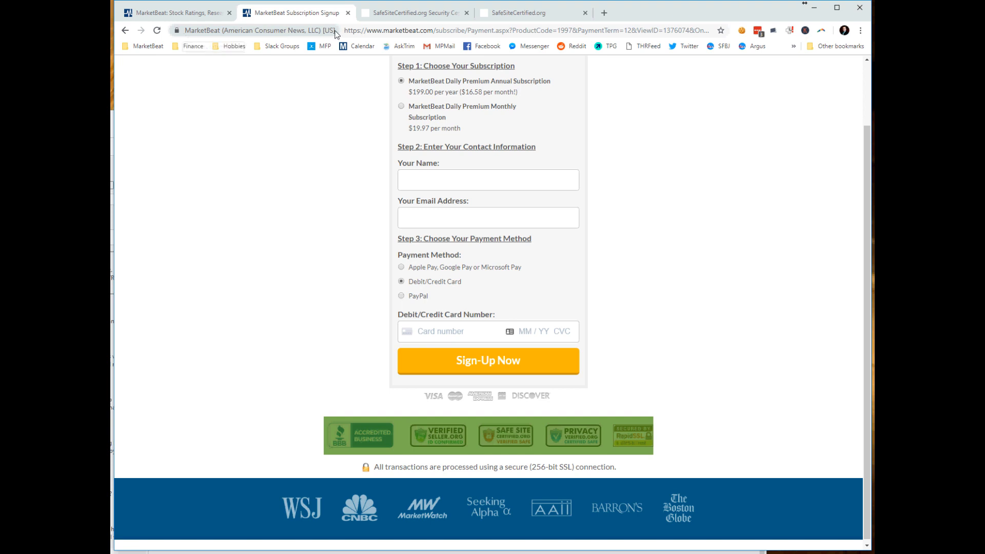
mouse_move(332, 30)
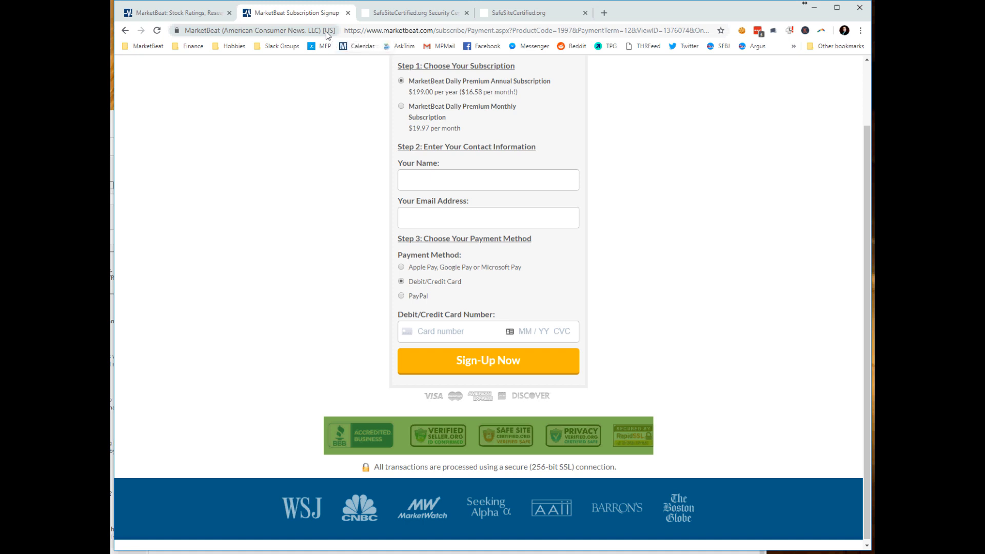
mouse_move(336, 38)
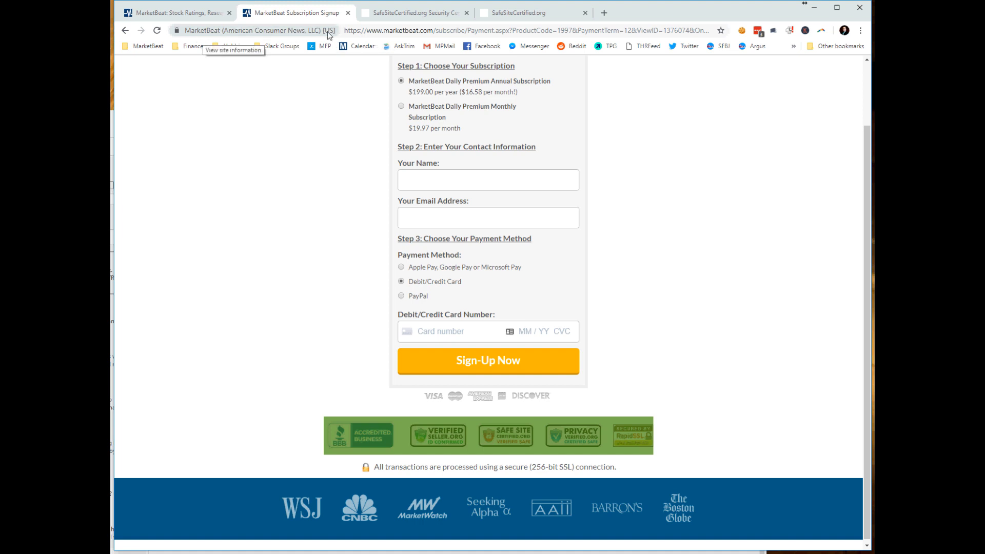
mouse_move(121, 60)
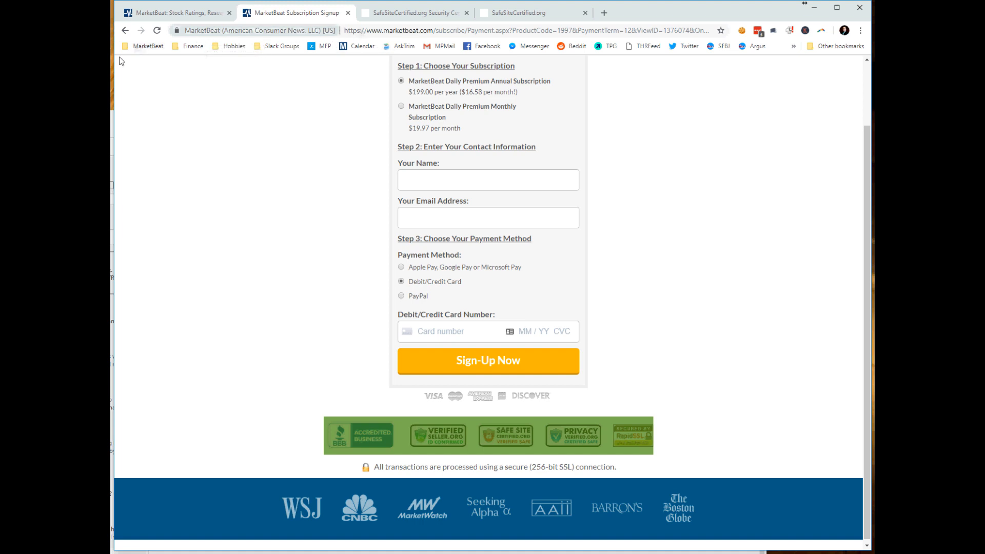
mouse_move(111, 520)
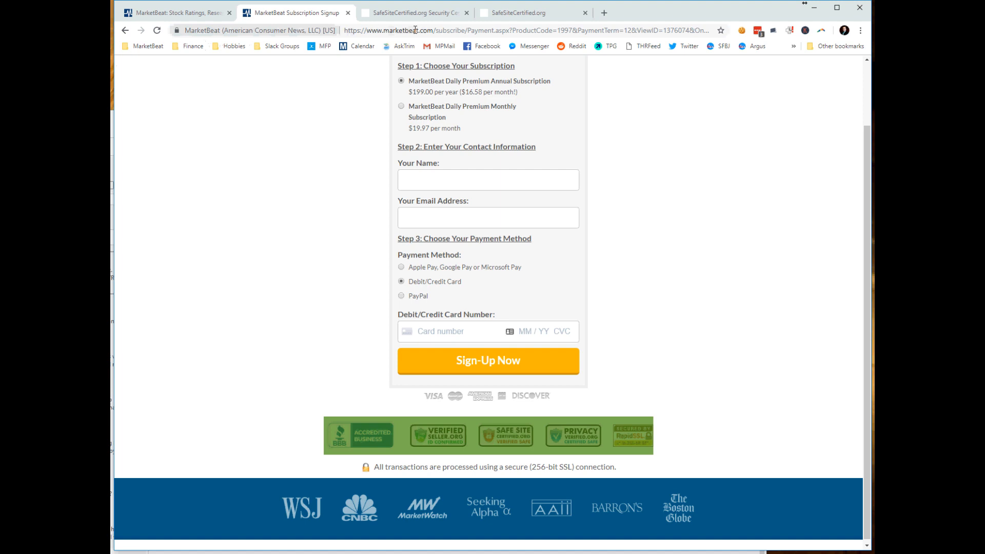
mouse_move(303, 32)
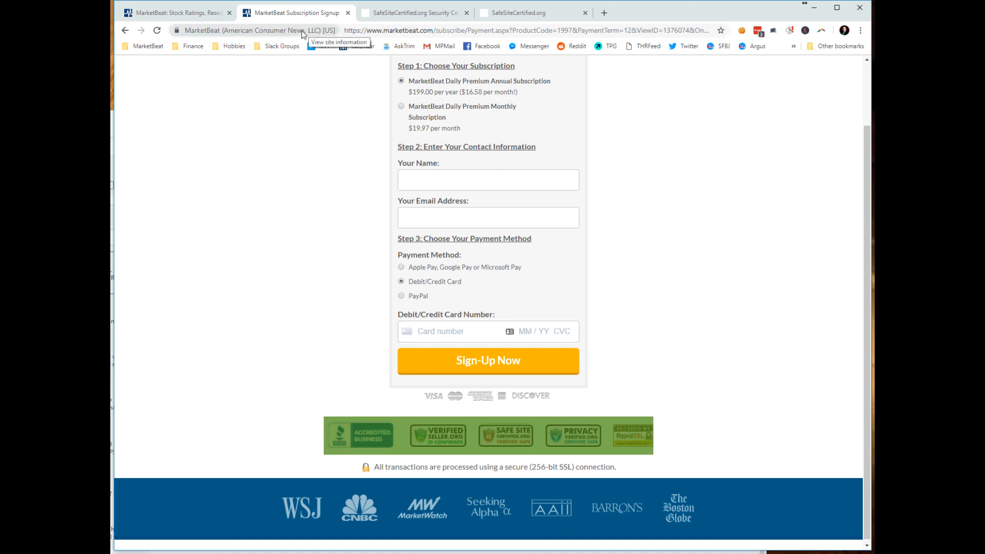
mouse_move(284, 39)
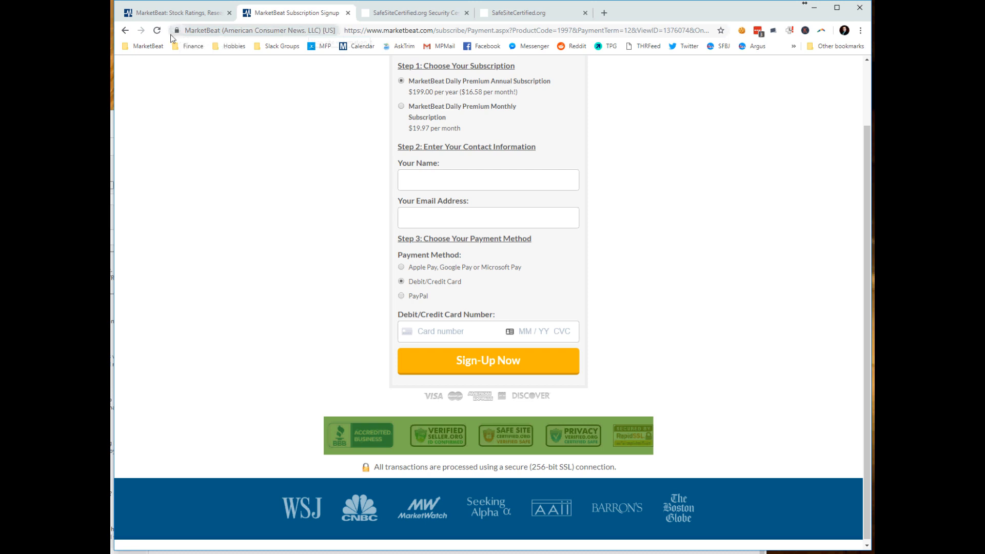
mouse_move(177, 30)
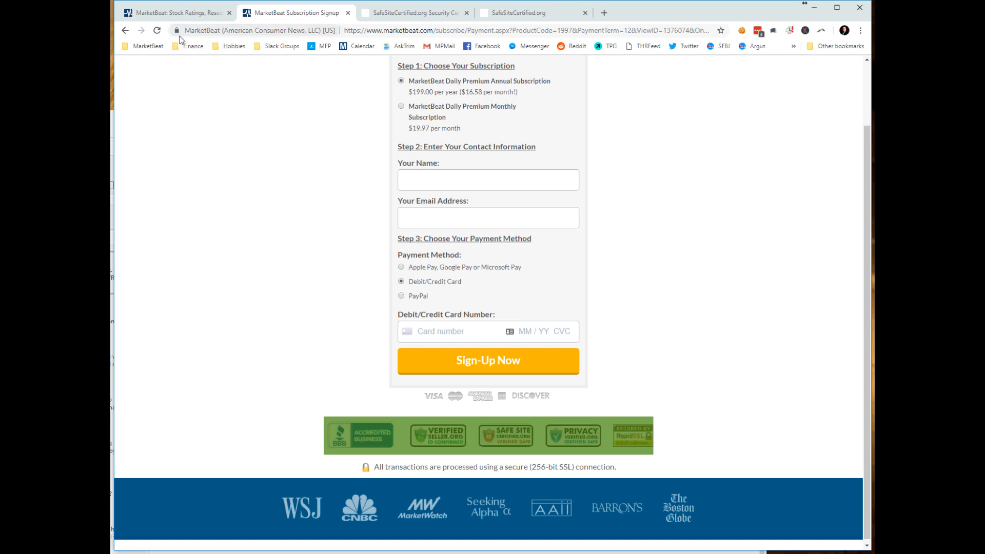
mouse_move(180, 29)
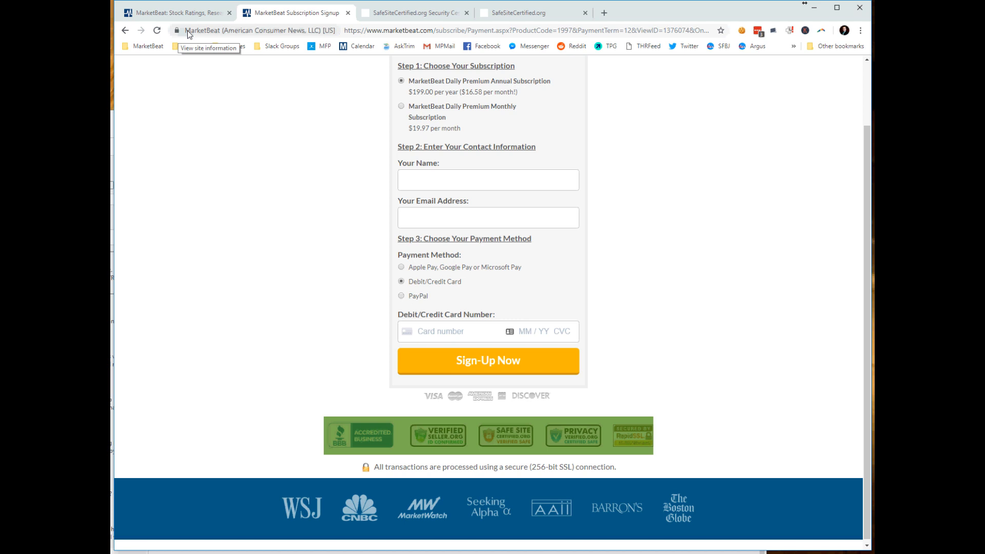
mouse_move(174, 39)
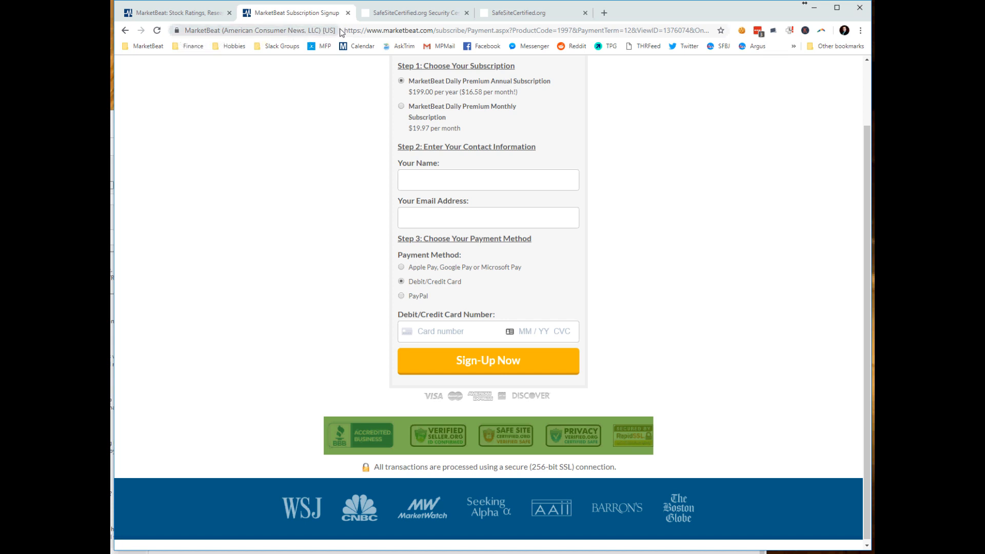
mouse_move(341, 33)
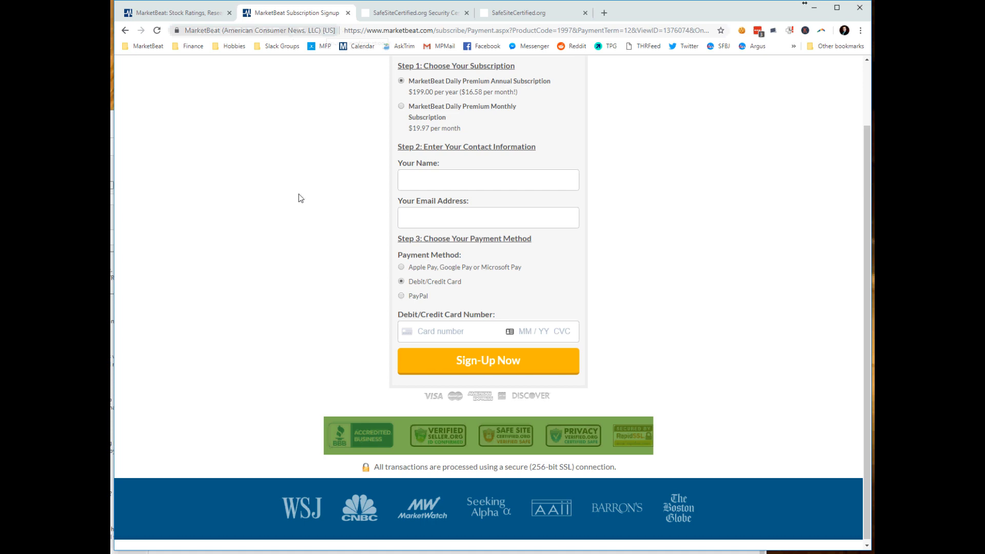
- Switch back to the first MarketBeat tab to return to the homepage
left_click(178, 12)
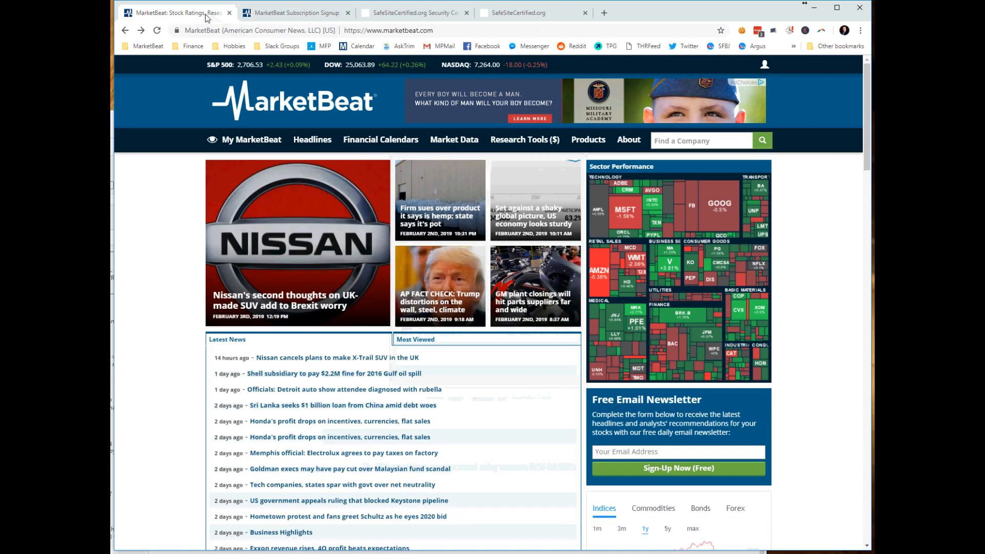
- Follow the footer BBB Accredited Business badge to MarketBeat's B+ rated profile and highlight its details
scroll("down", 3)
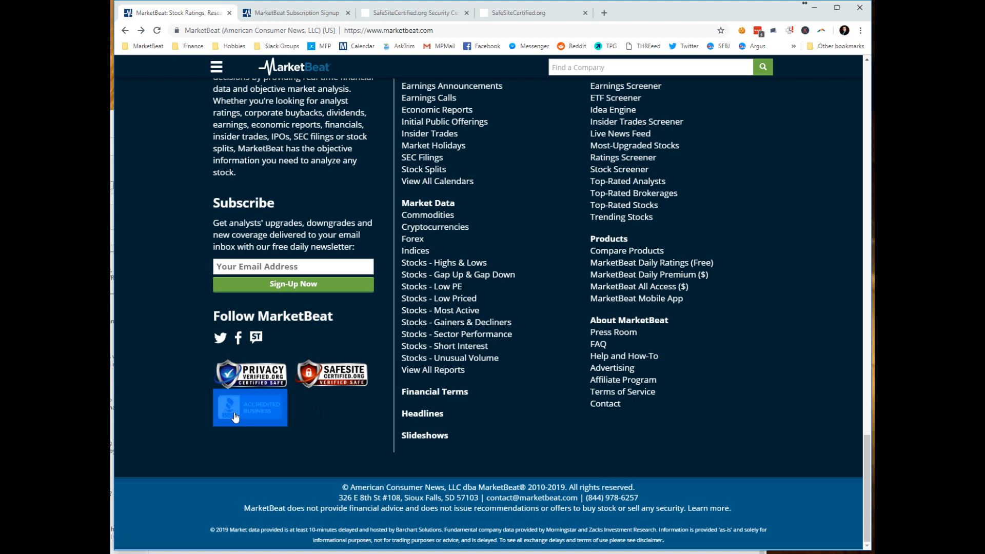
left_click(249, 407)
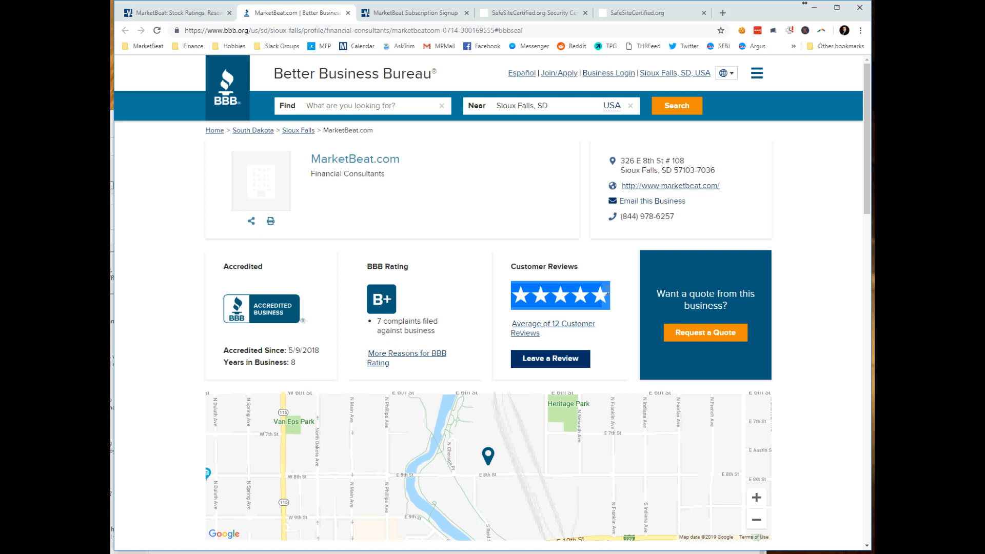
mouse_move(403, 221)
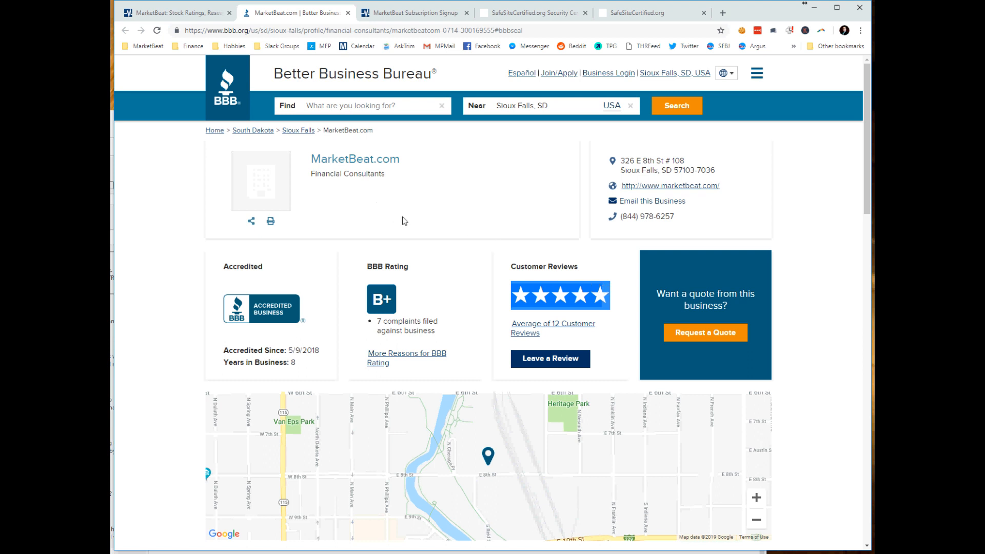
scroll("down", 3)
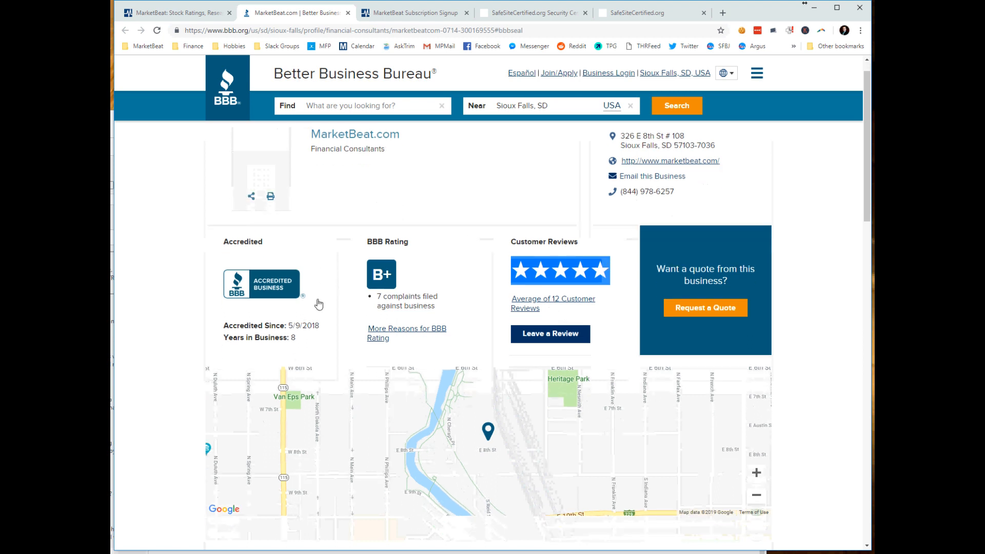
left_click_drag(224, 325, 295, 338)
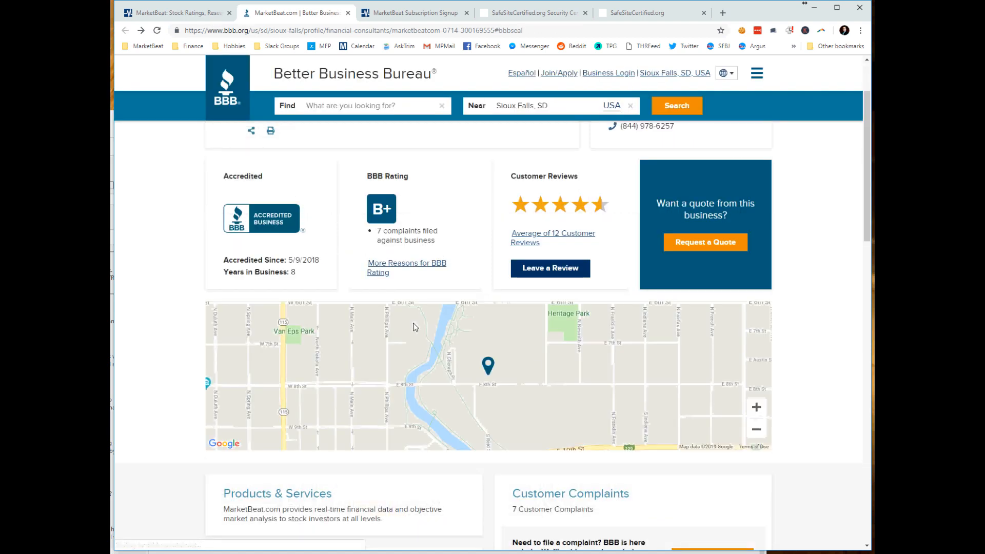
- Scroll the BBB profile and follow 'Read 6 More Complaints' to the full complaints list
scroll("down", 3)
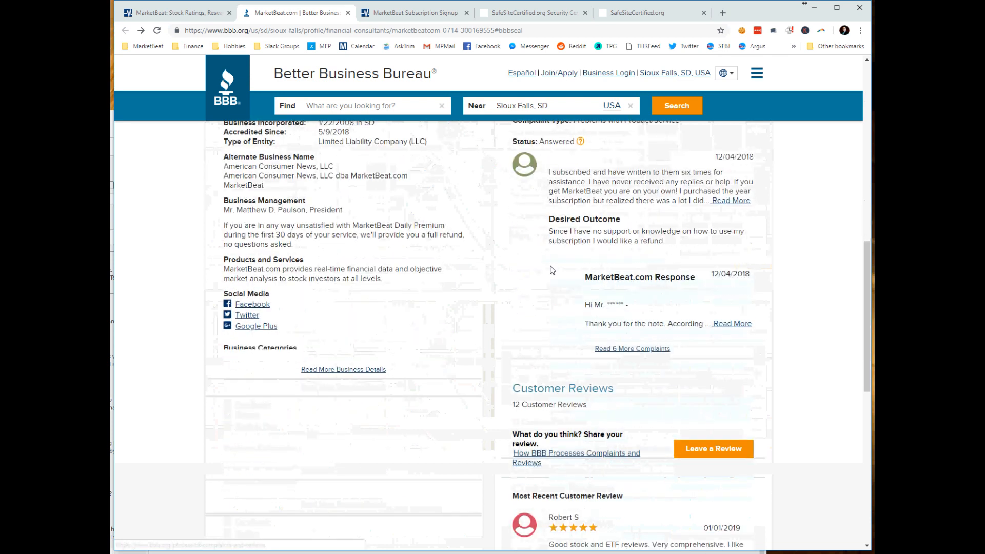
mouse_move(544, 277)
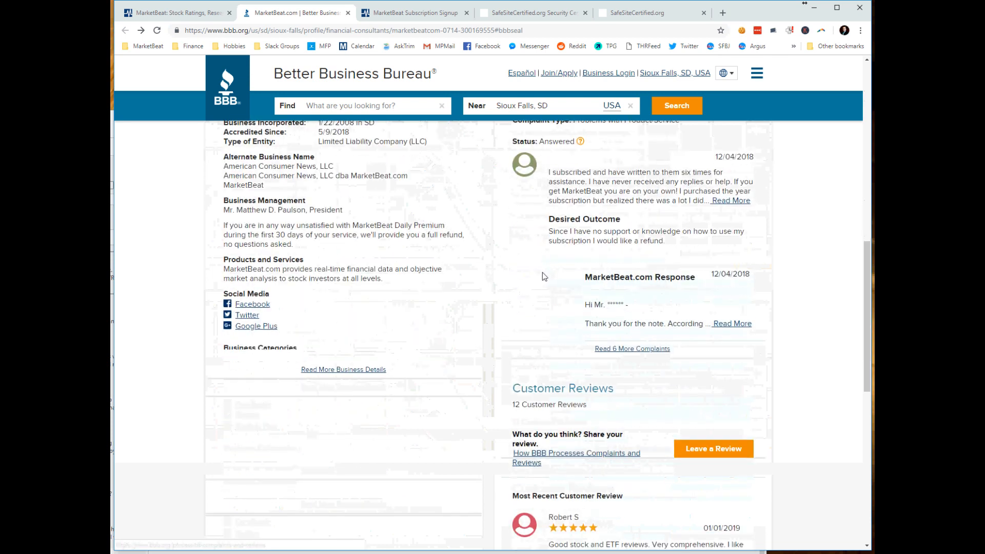
scroll("up", 3)
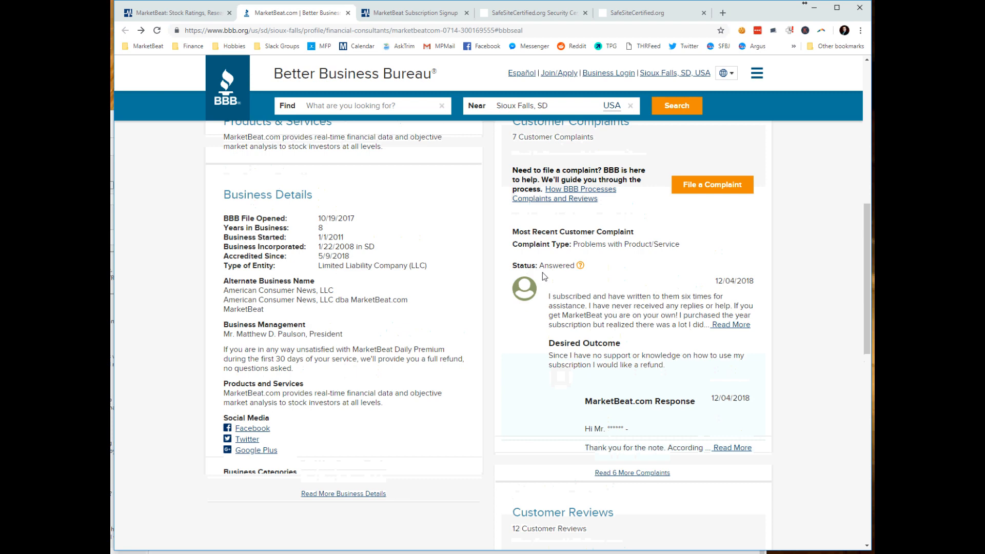
scroll("down", 3)
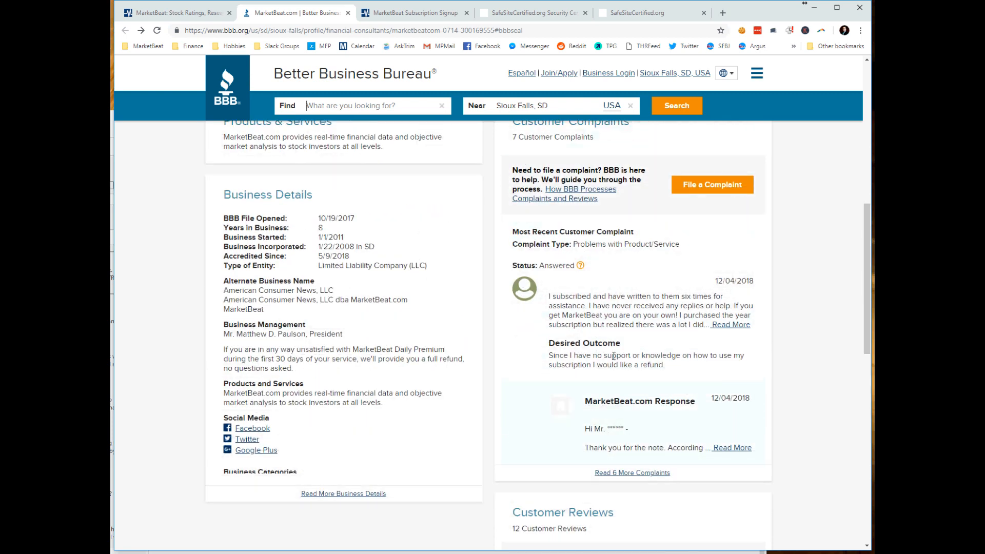
left_click(631, 472)
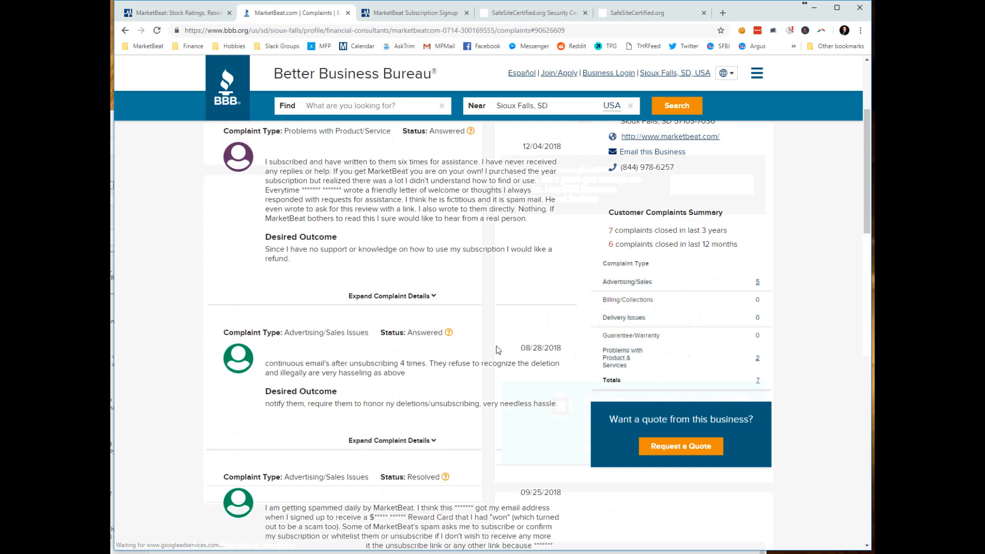
- Read through all seven BBB complaints, then return to the MarketBeat homepage tab
scroll("down", 3)
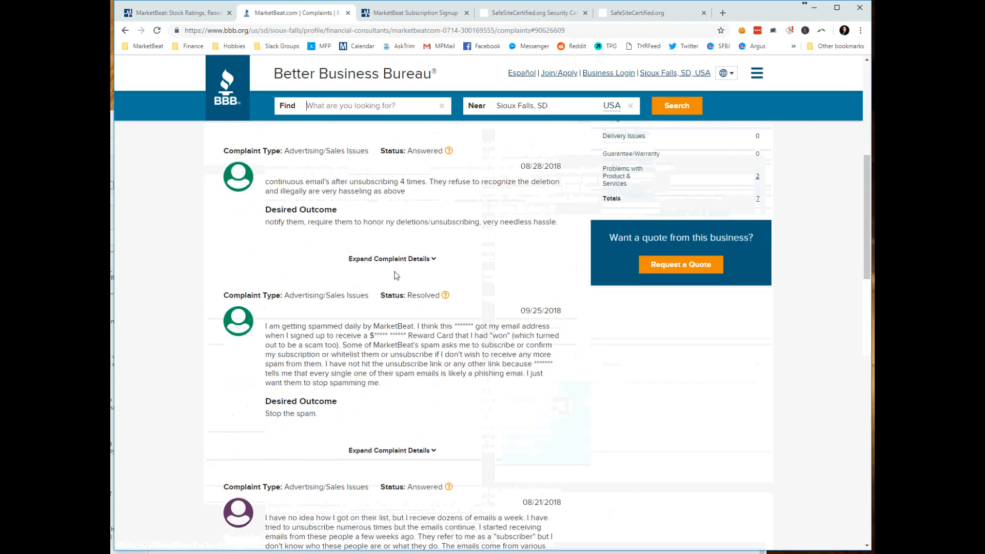
scroll("down", 3)
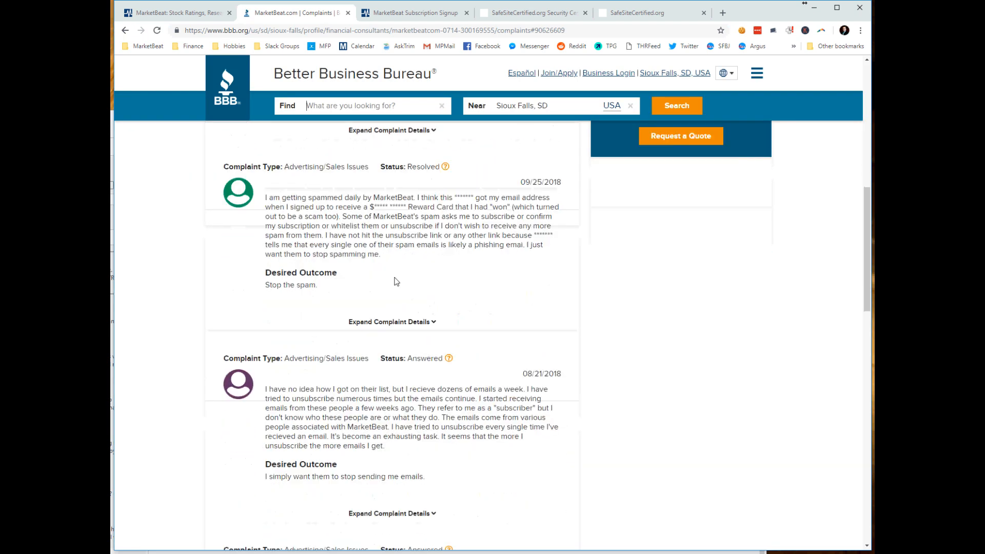
scroll("down", 3)
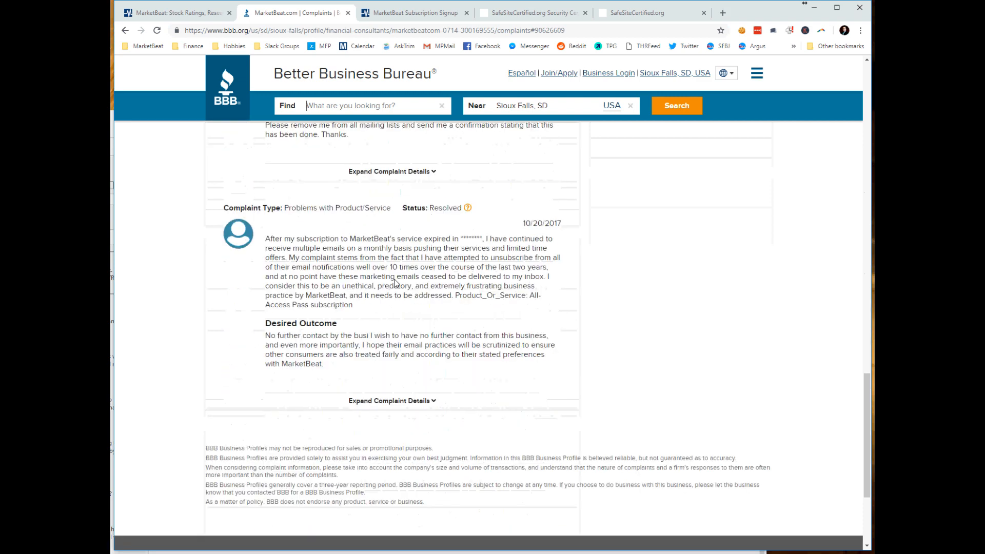
left_click(178, 12)
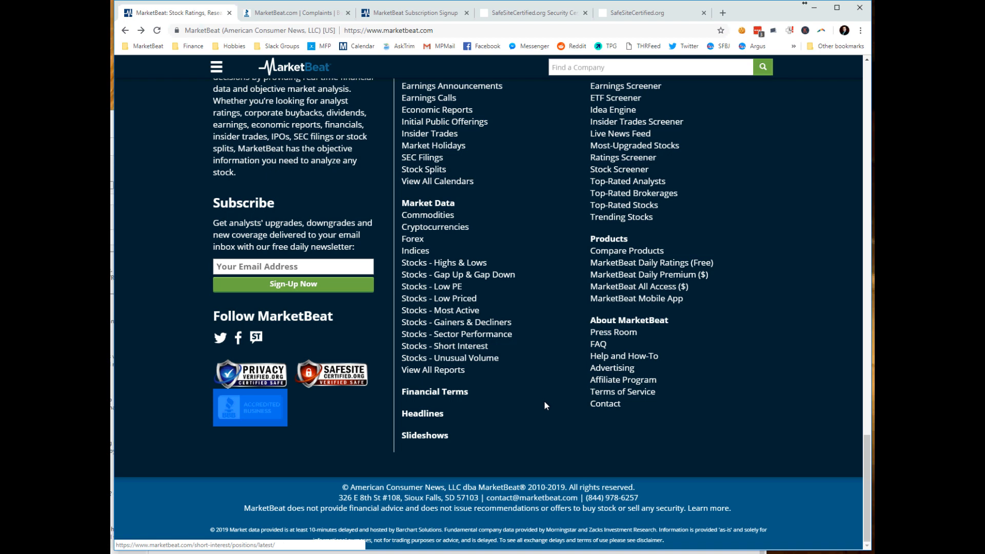
- Go to the MarketBeat Daily Premium product page in the third tab
scroll("down", 3)
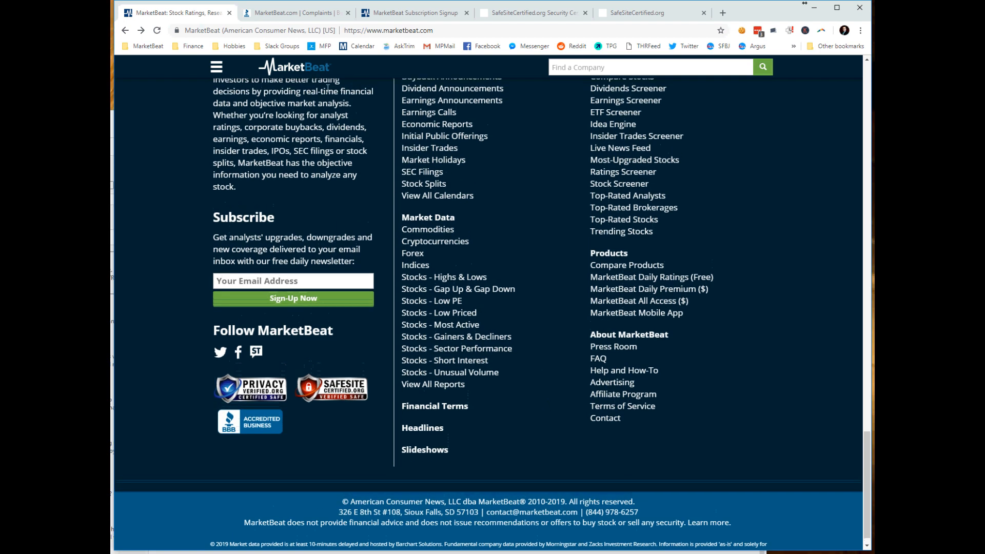
left_click(412, 13)
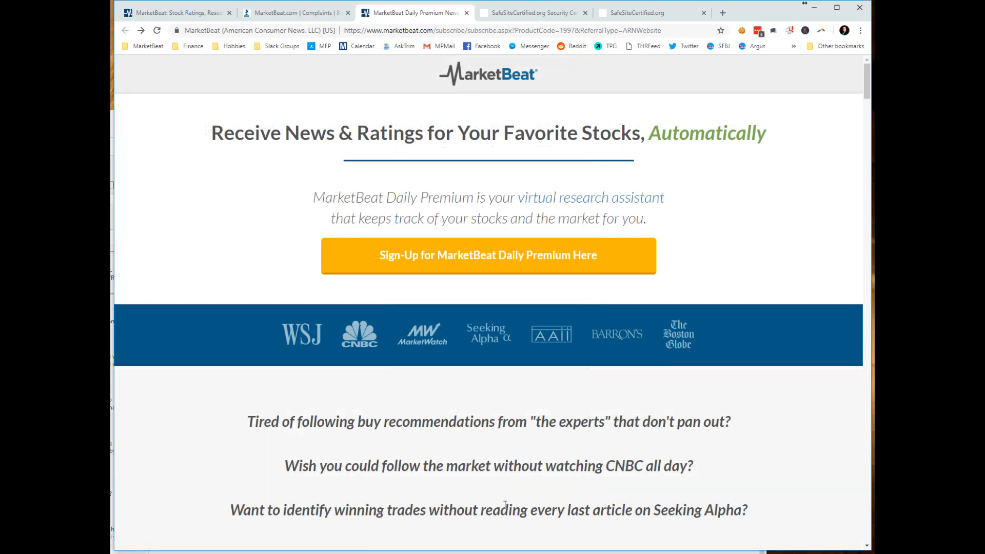
- Scroll down to the 'What Existing Daily Premium Subscribers Say' testimonials with four trader quotes
scroll("down", 3)
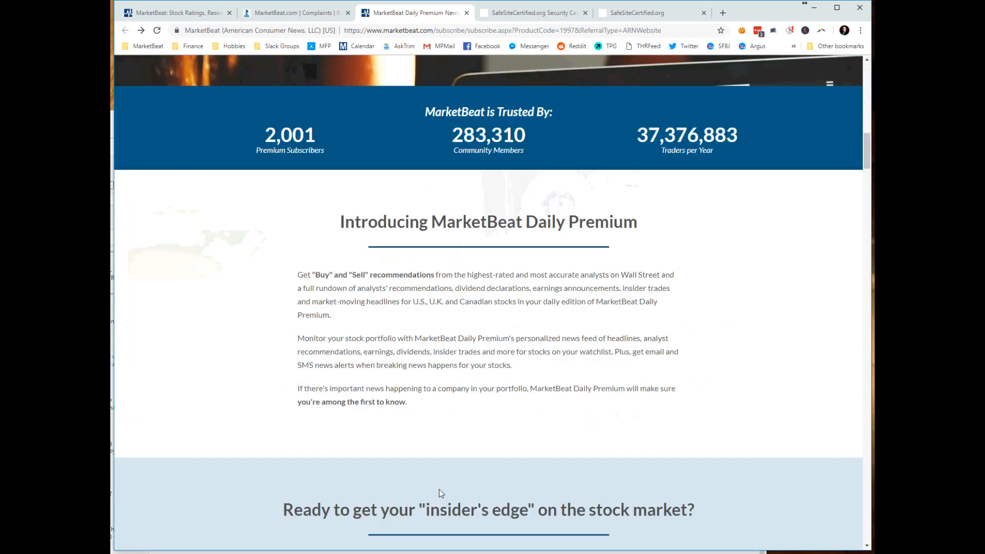
scroll("down", 3)
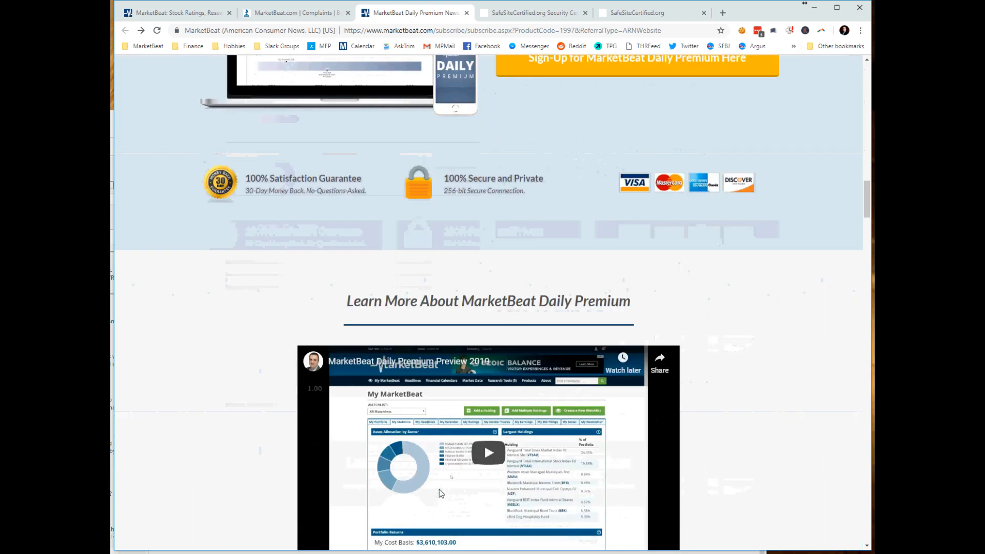
scroll("down", 3)
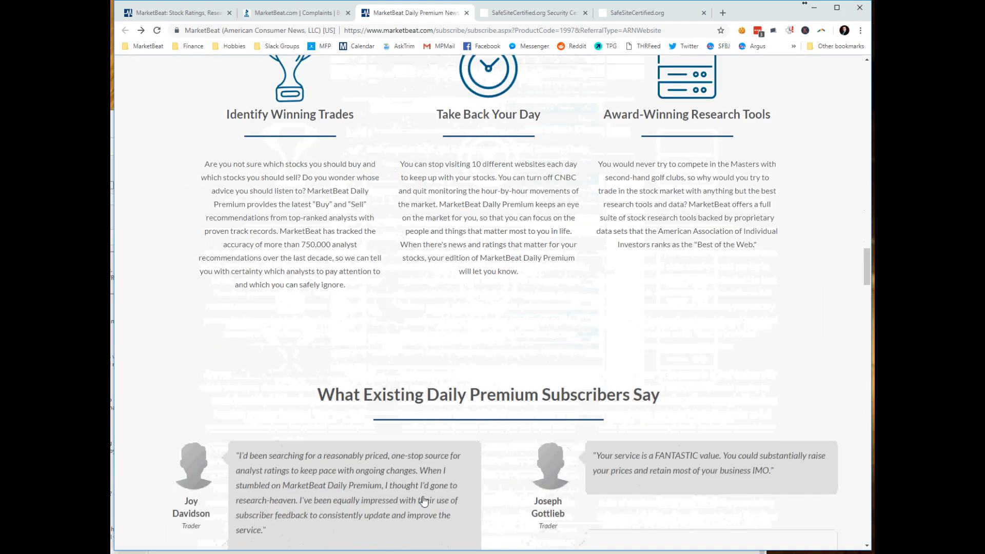
scroll("down", 3)
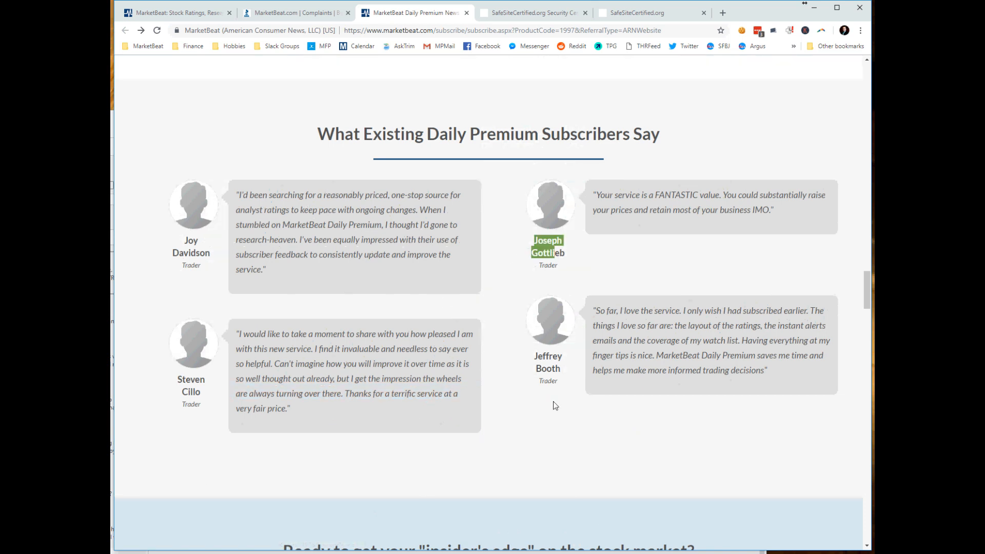
mouse_move(588, 424)
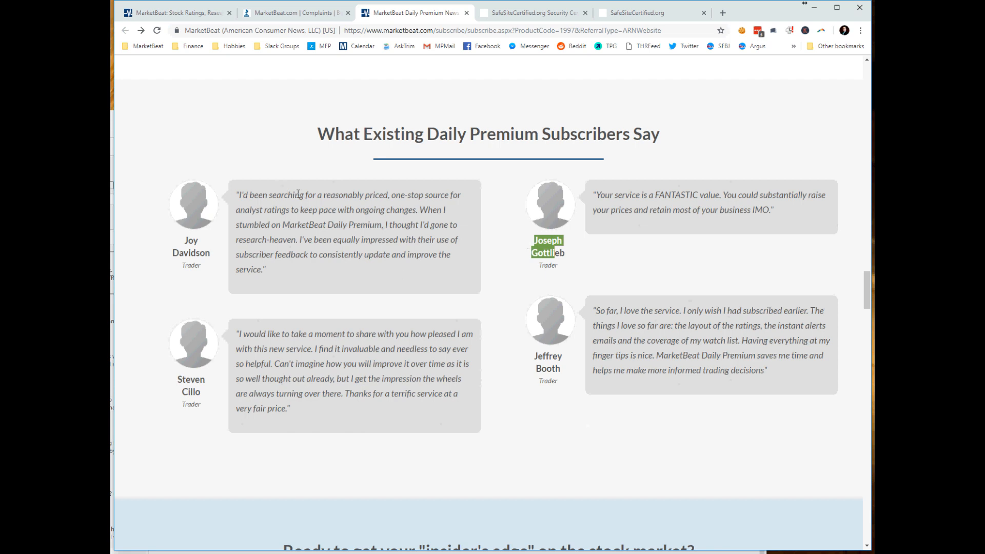
mouse_move(419, 308)
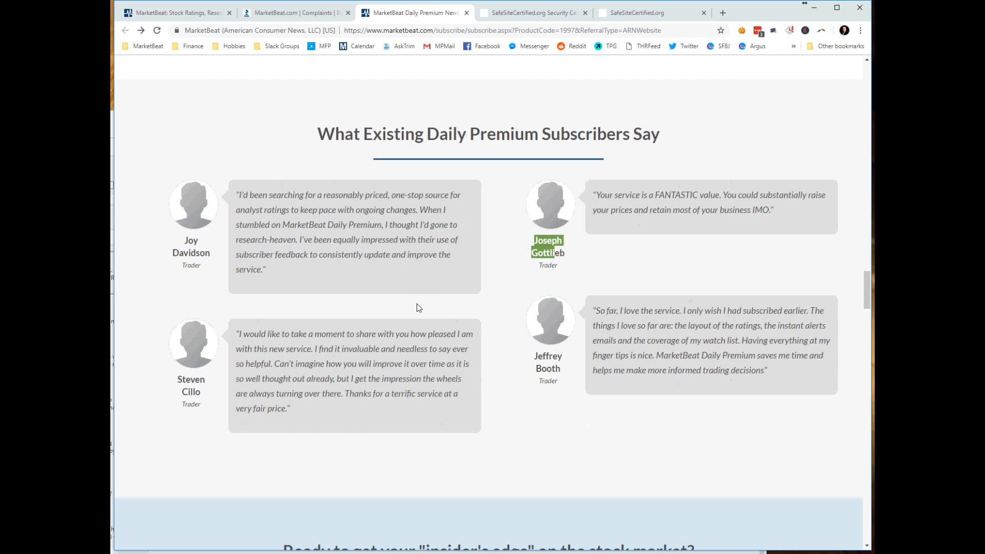
mouse_move(194, 46)
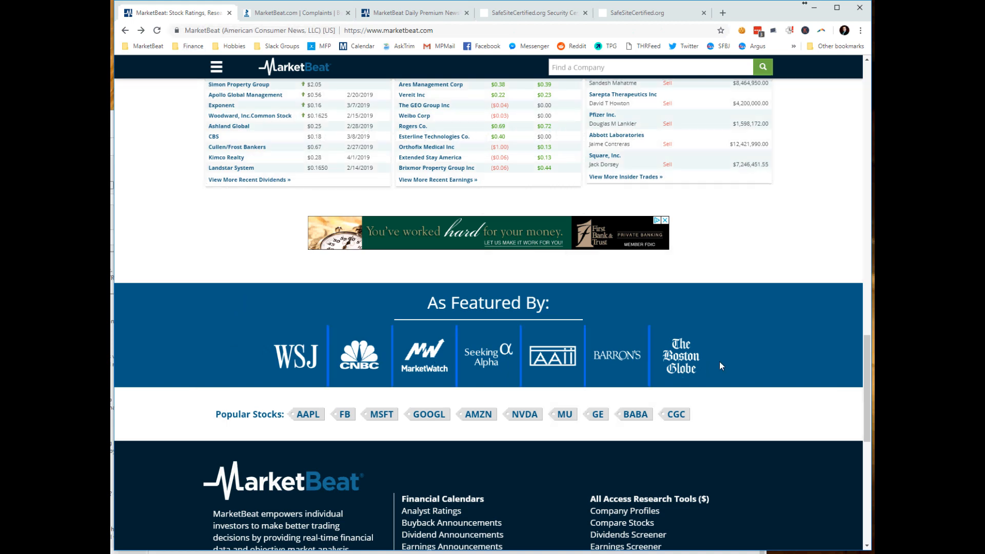
mouse_move(724, 369)
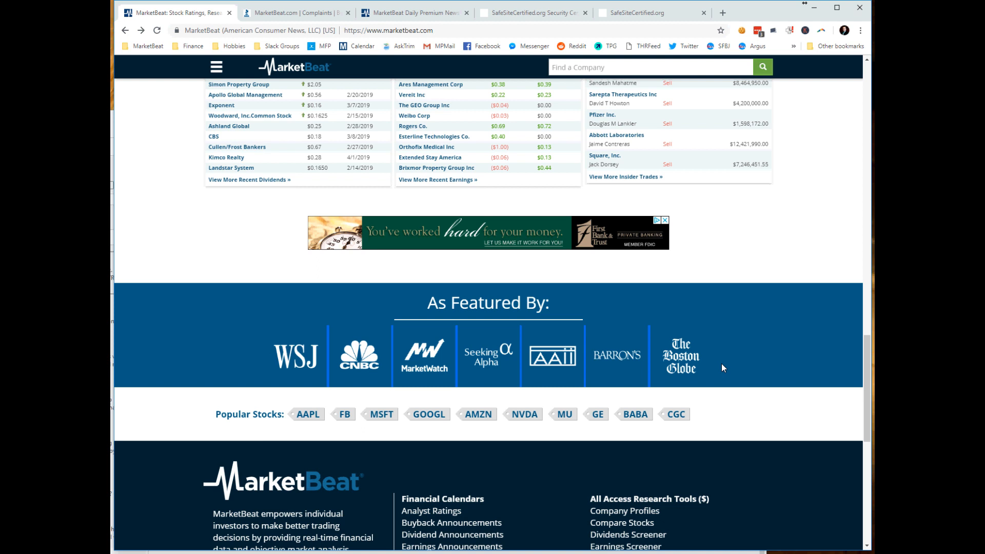
mouse_move(312, 356)
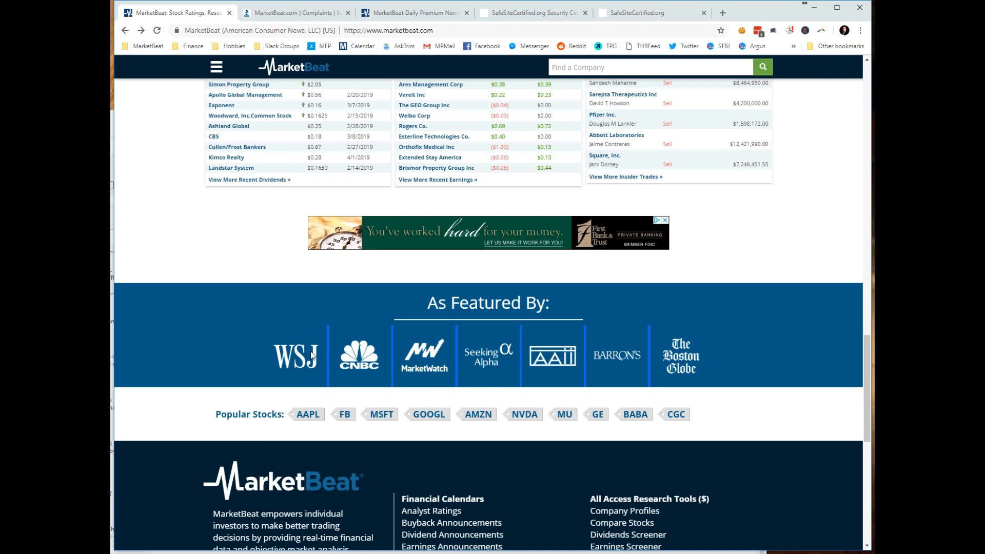
mouse_move(602, 365)
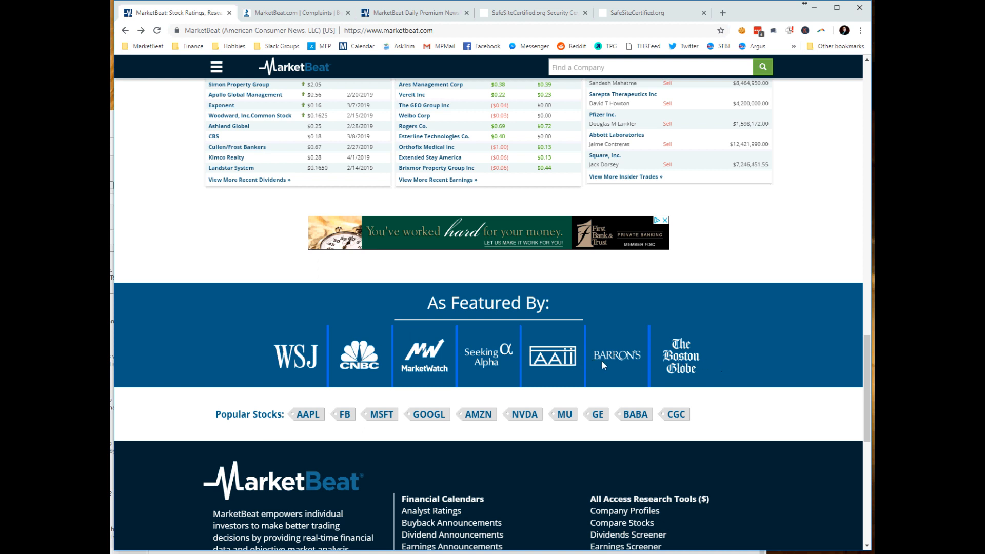
mouse_move(607, 362)
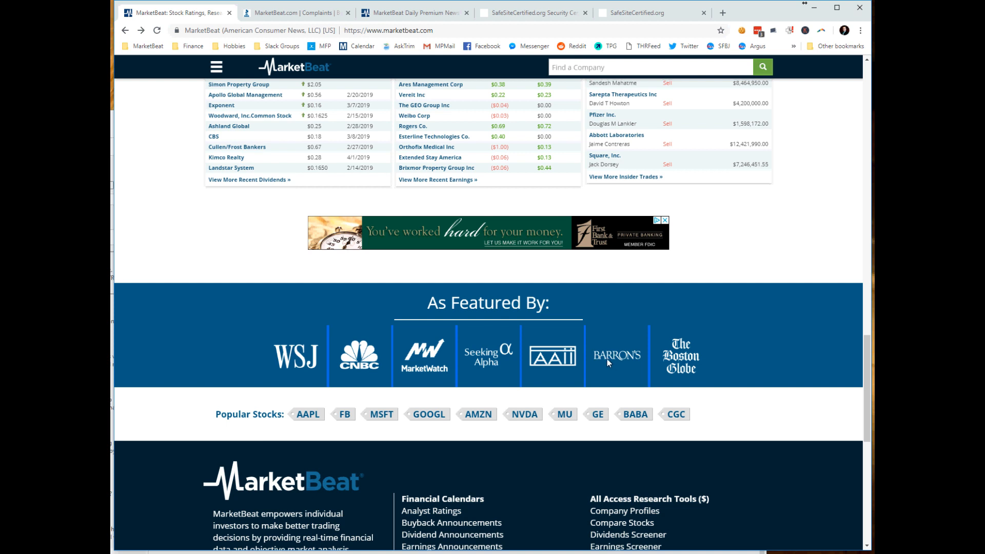
mouse_move(601, 362)
type("barrons magazi")
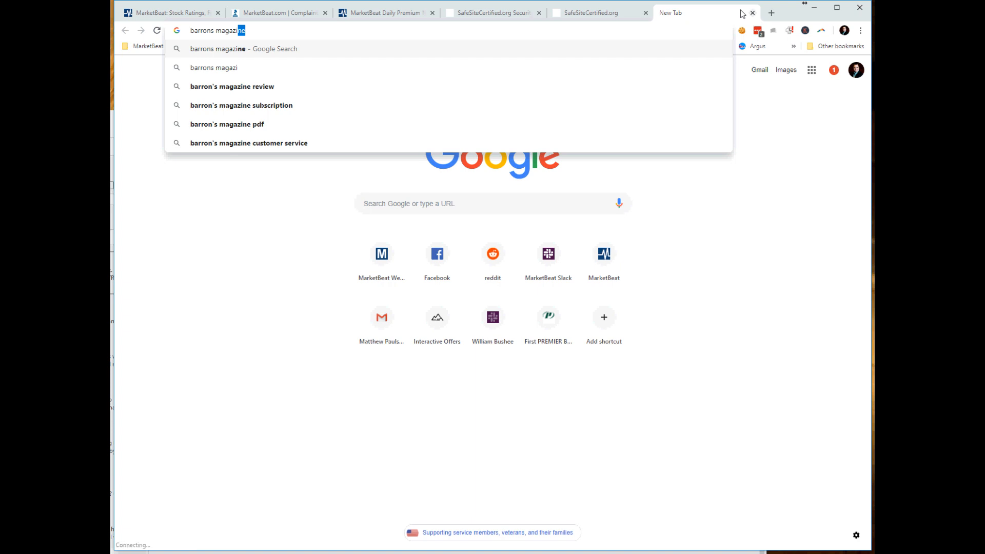
- Search Google for 'barrons magazine marketbeat' and scan through the results
type("mark")
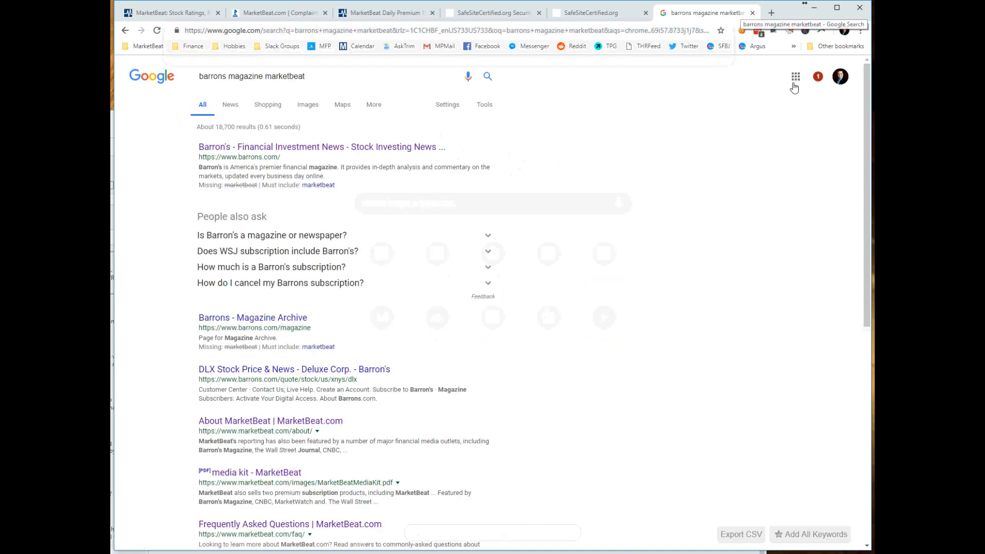
scroll("down", 3)
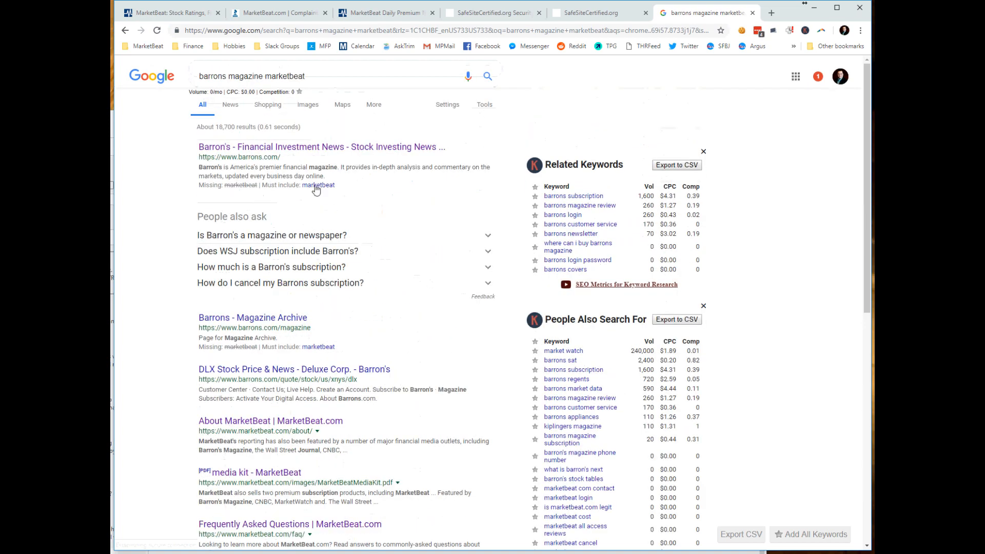
scroll("down", 3)
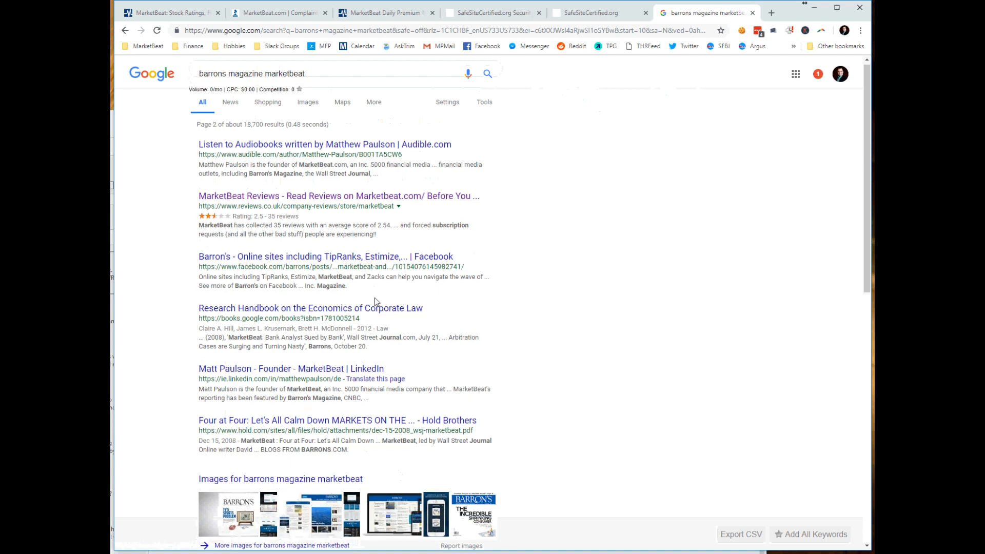
scroll("down", 3)
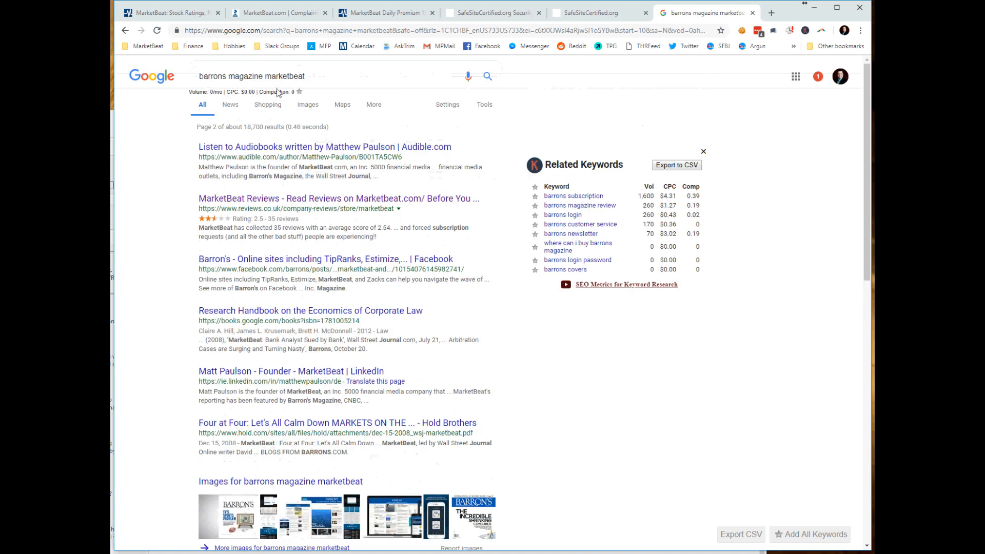
- Search 'barrons.com marketbeat' and open Barron's 2016 article on sites tracking top investors
type("n")
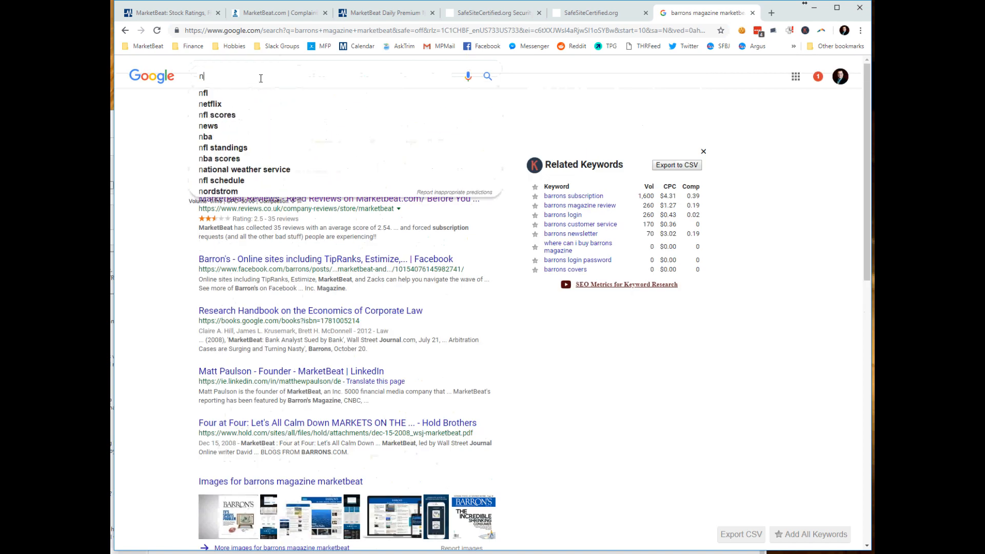
type("barrons.com mark")
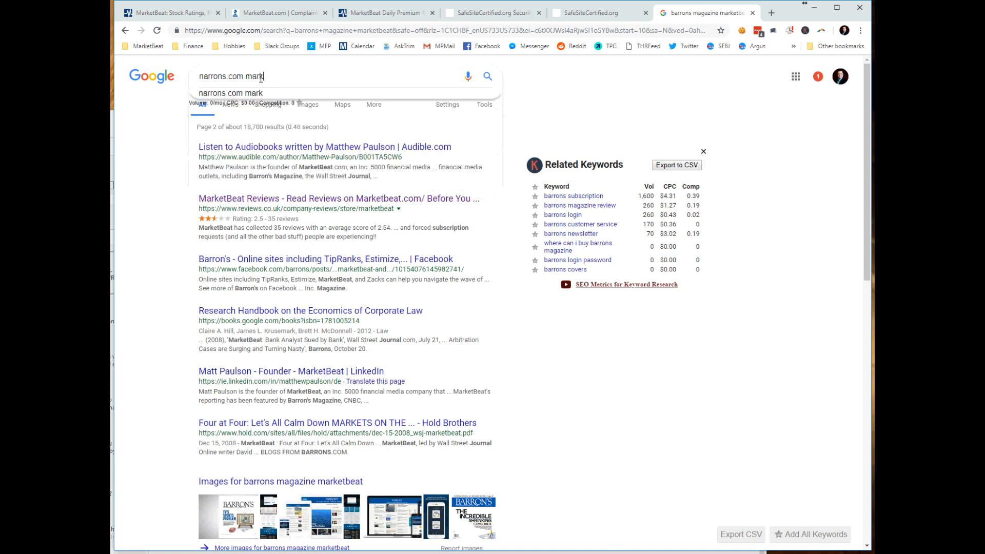
key("enter")
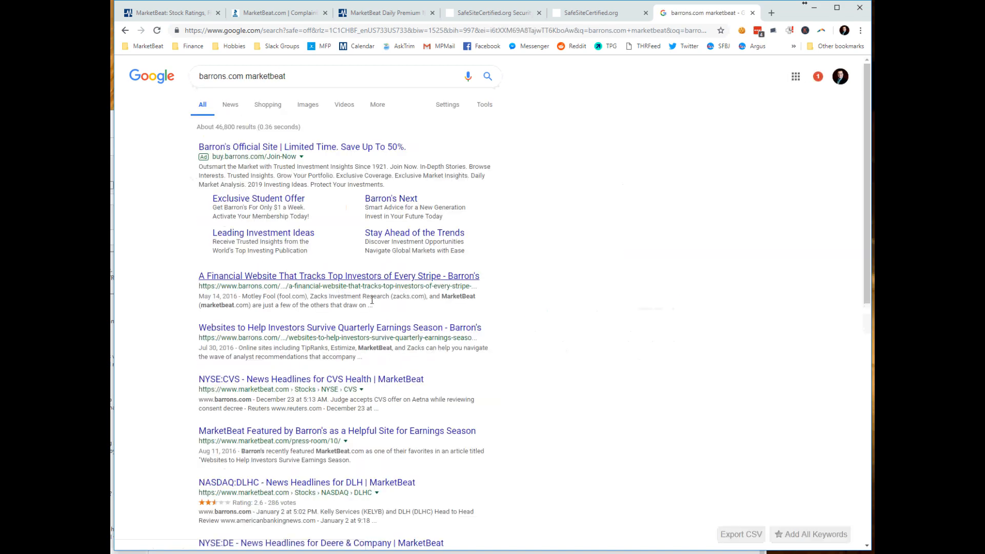
left_click(337, 276)
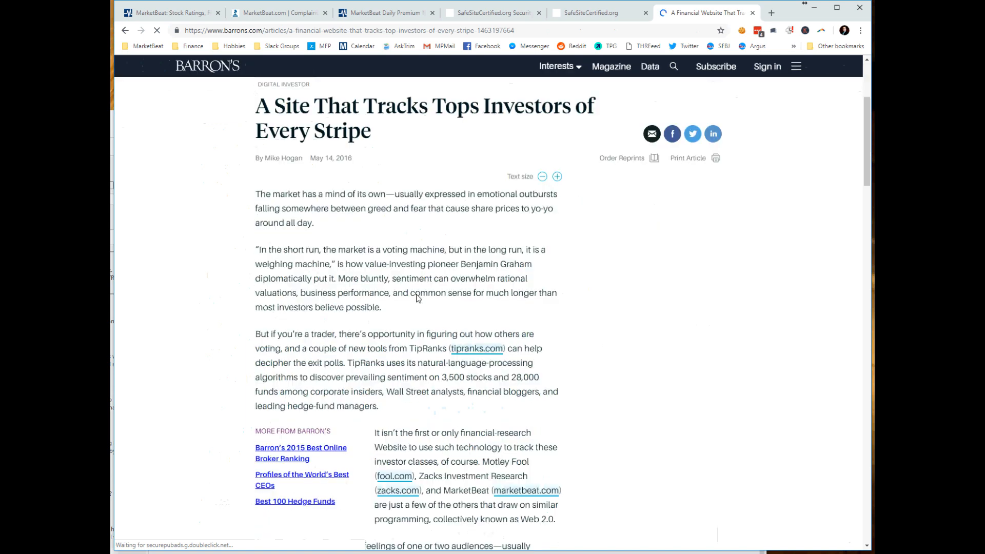
- Read down the Barron's article, then return to the MarketBeat homepage tab
scroll("down", 3)
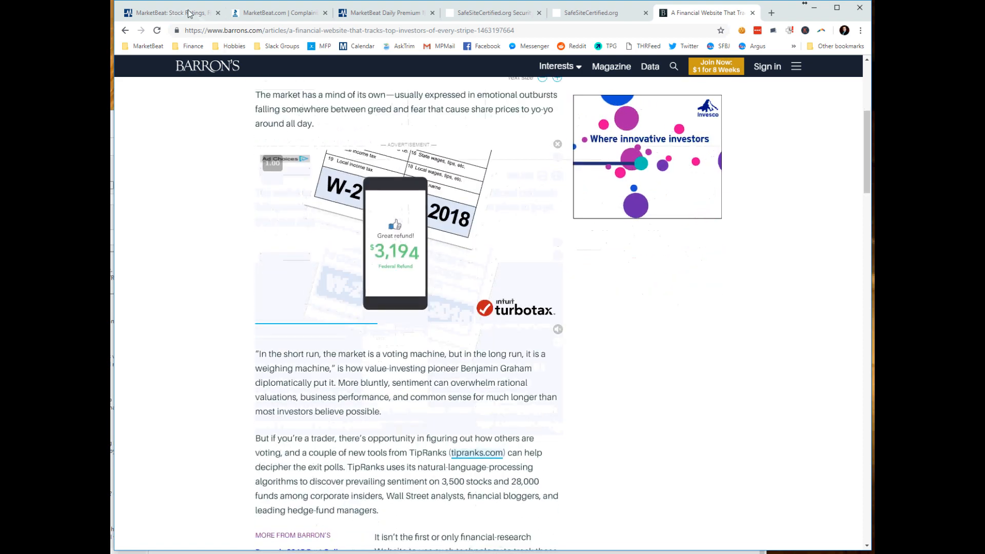
left_click(169, 12)
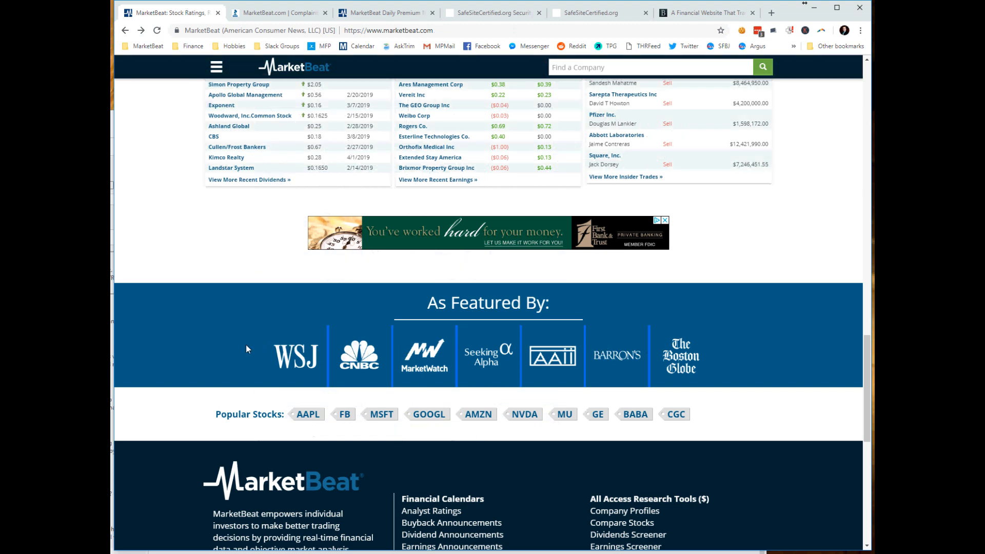
mouse_move(265, 308)
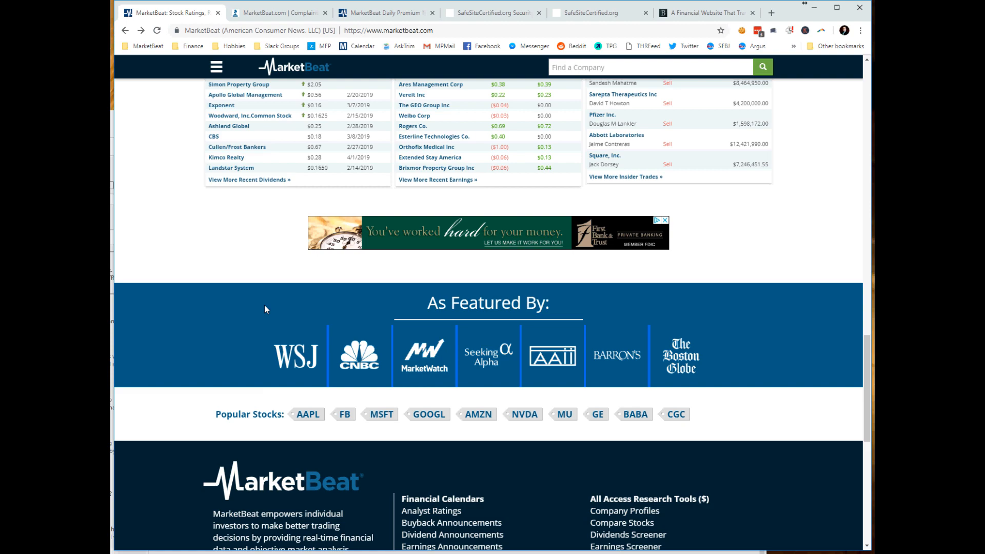
mouse_move(710, 430)
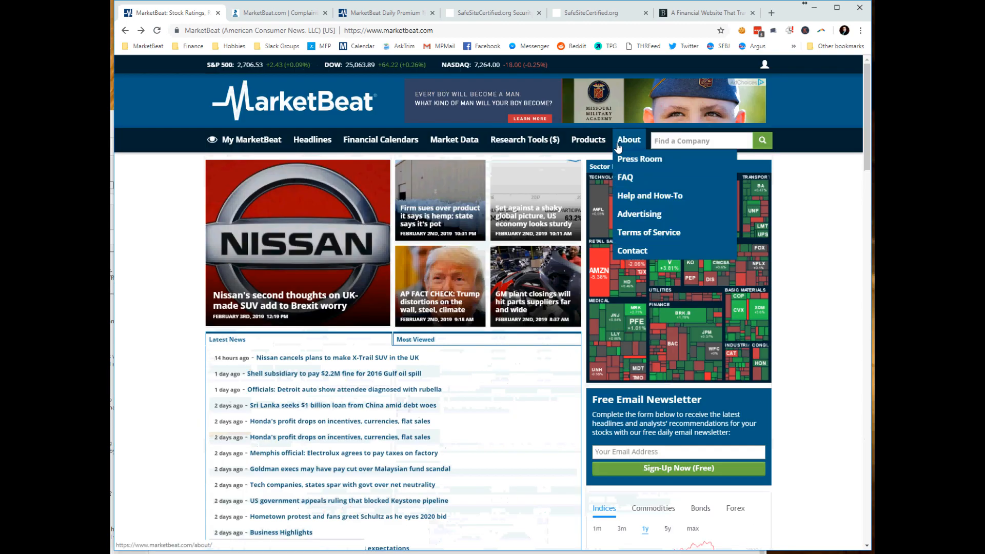
- Read the About MarketBeat page, highlight the founder's sign-off, and show the About submenu
left_click(628, 139)
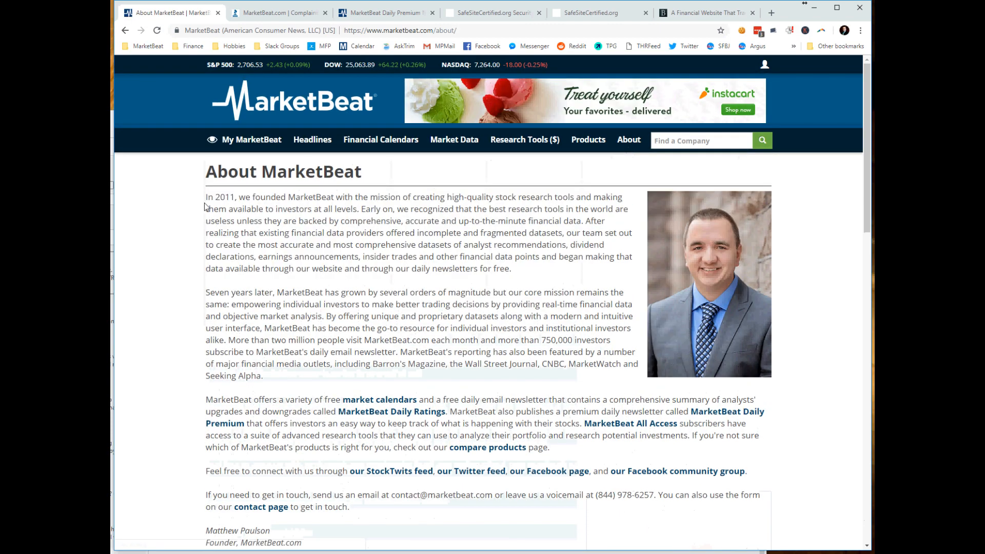
double_click(237, 530)
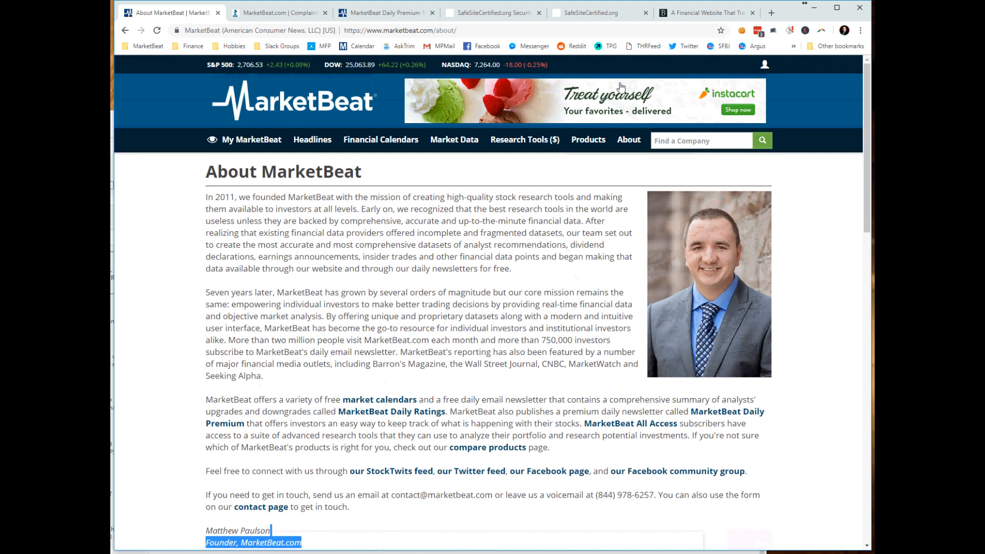
left_click(628, 140)
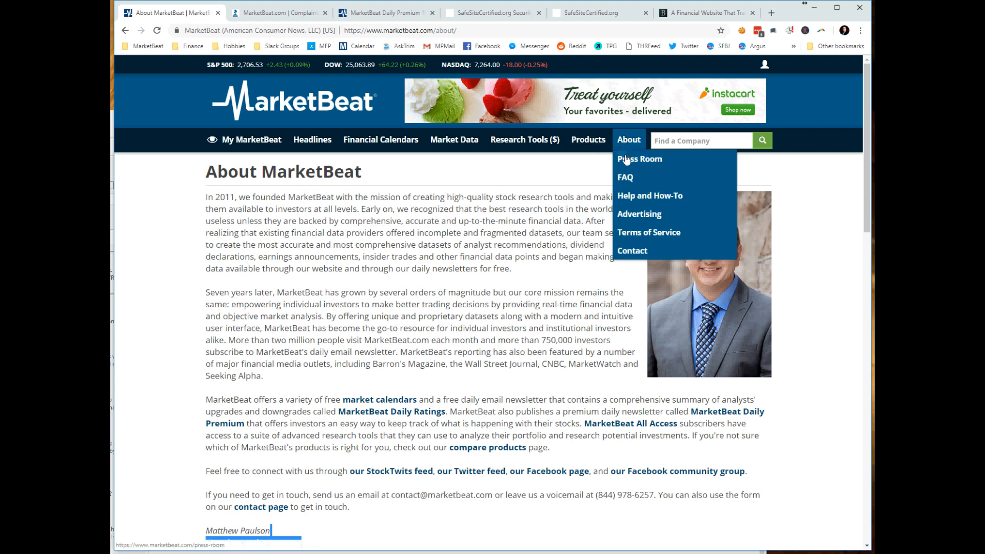
- Browse the Press Room's dated announcements (2015 to January 2019) and continue past the ads
left_click(640, 158)
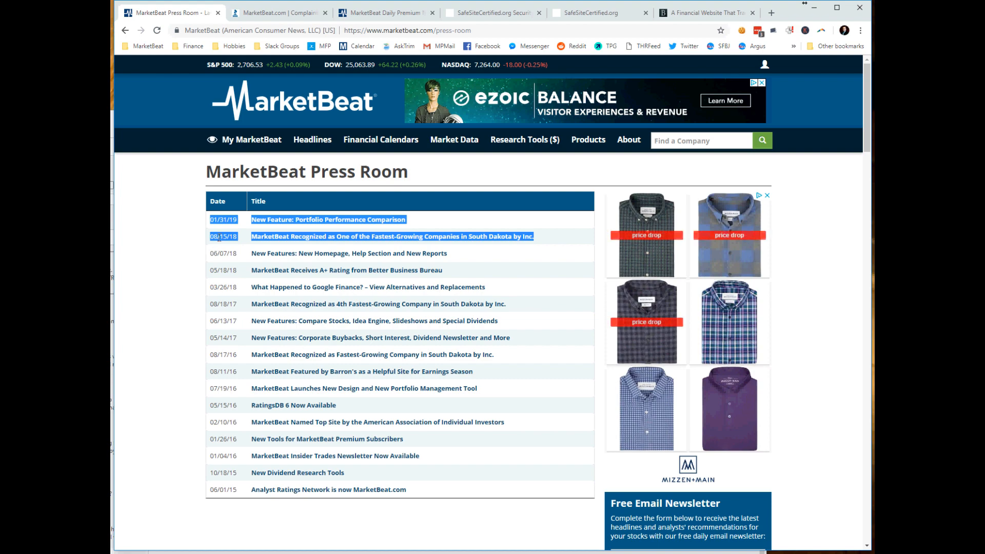
mouse_move(301, 217)
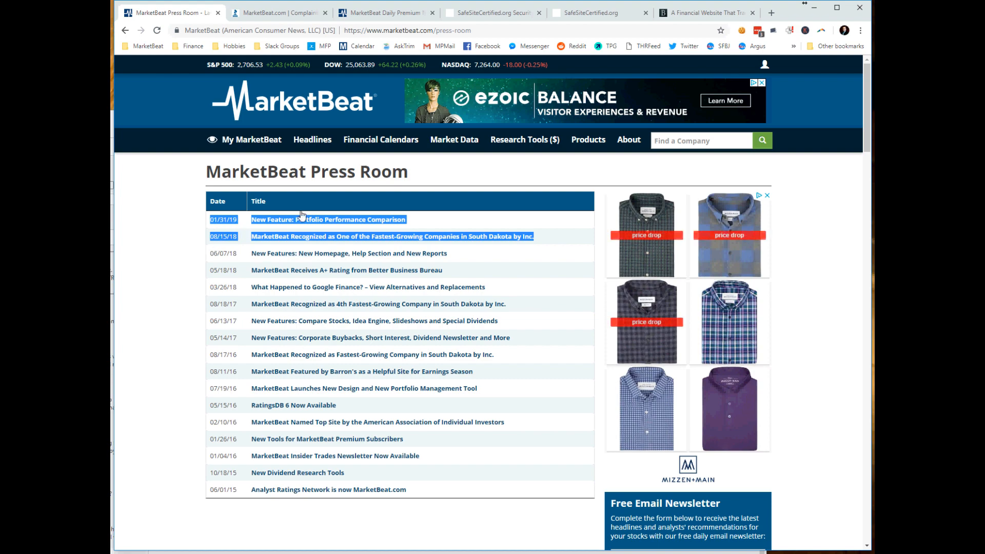
scroll("down", 3)
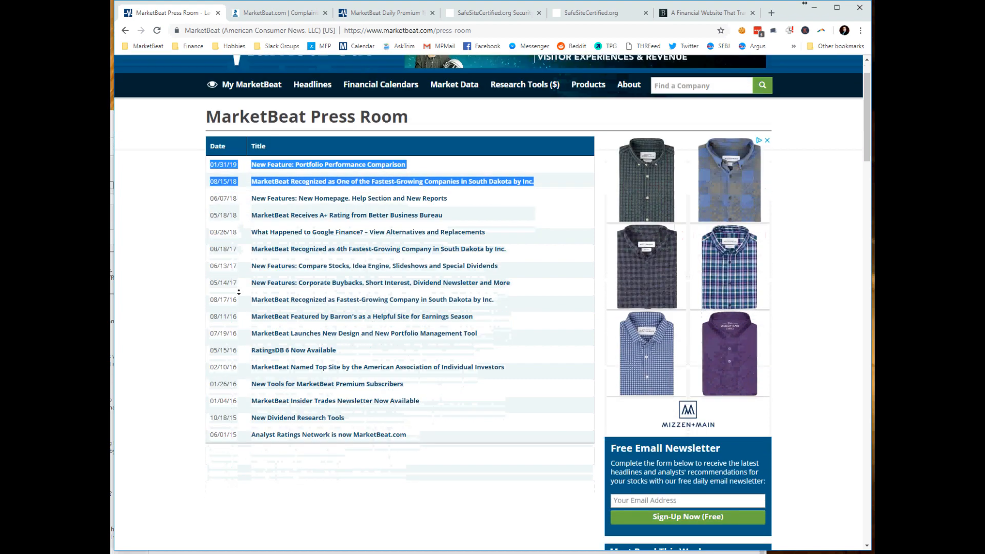
scroll("down", 3)
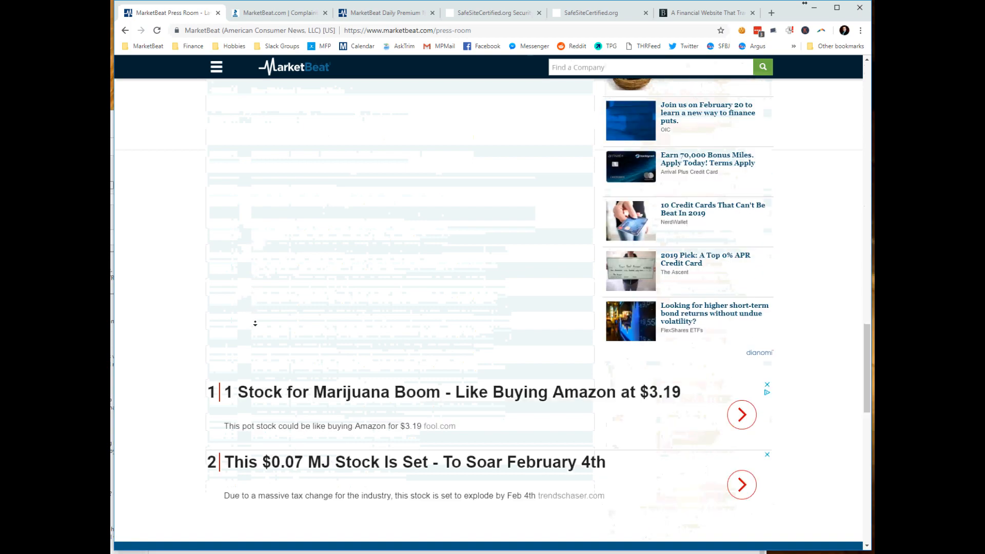
- Check MarketBeat's Twitter profile with 686K tweets and 6,168 followers, then return to the Press Room
scroll("down", 3)
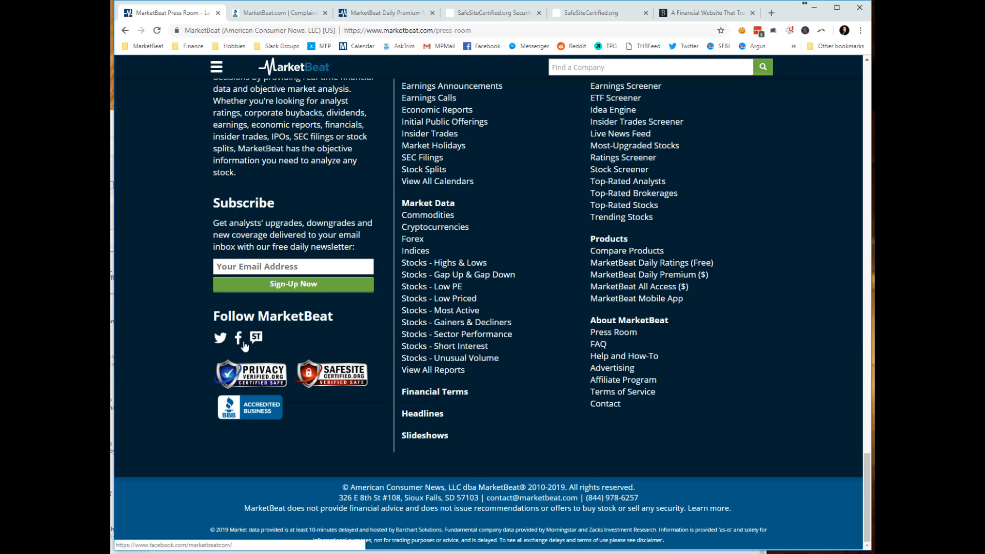
mouse_move(237, 338)
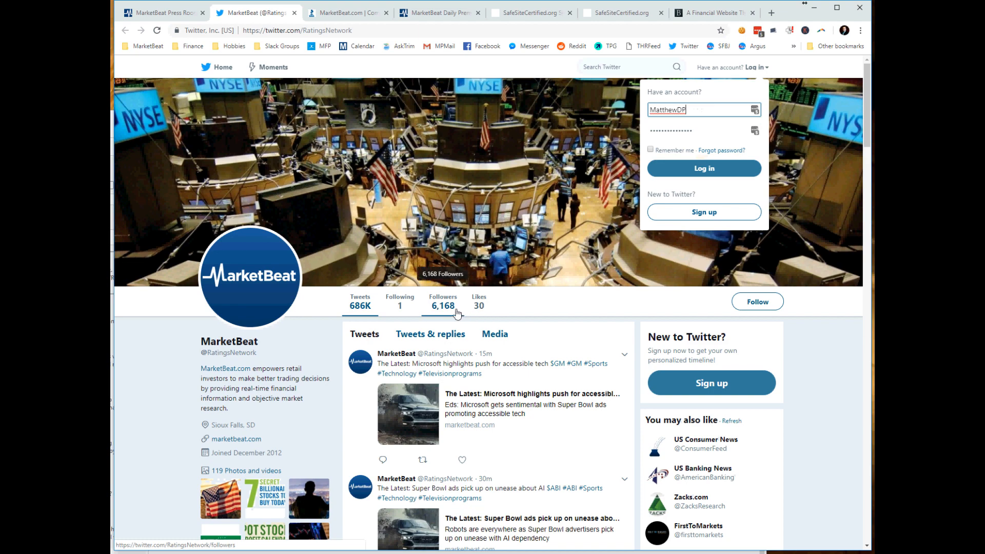
mouse_move(532, 423)
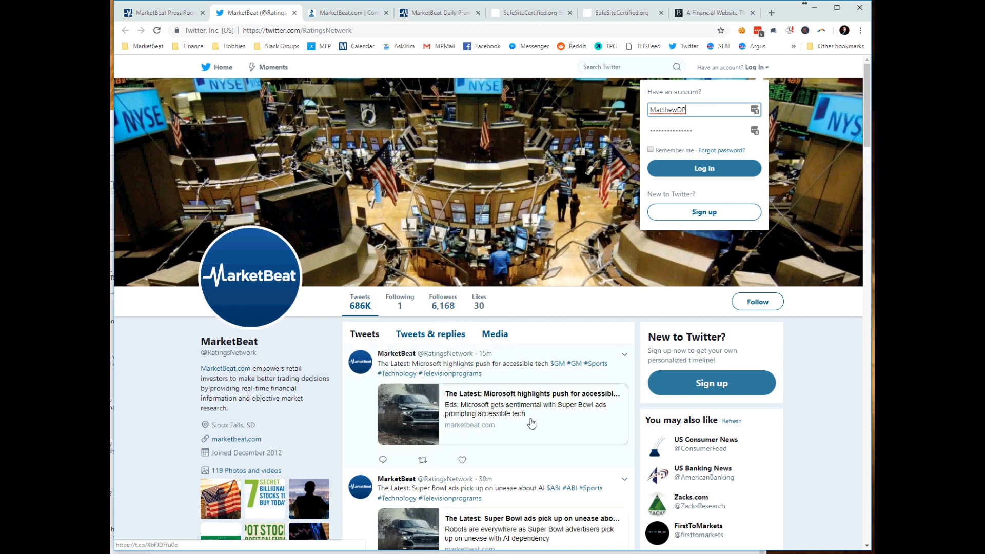
scroll("down", 3)
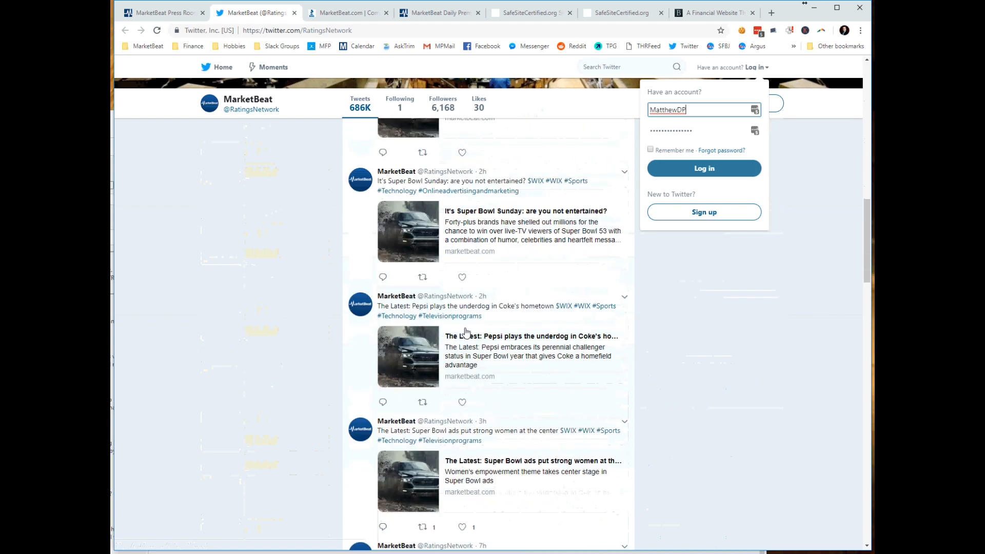
left_click(162, 12)
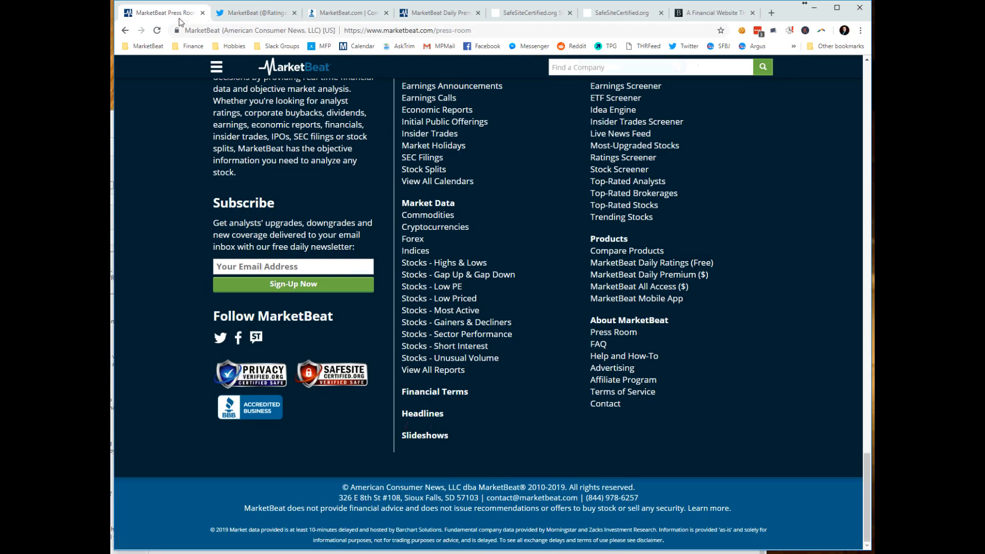
- Check MarketBeat's Facebook page with 7,611 likes and 7,777 followers, then return to the Press Room
left_click(245, 12)
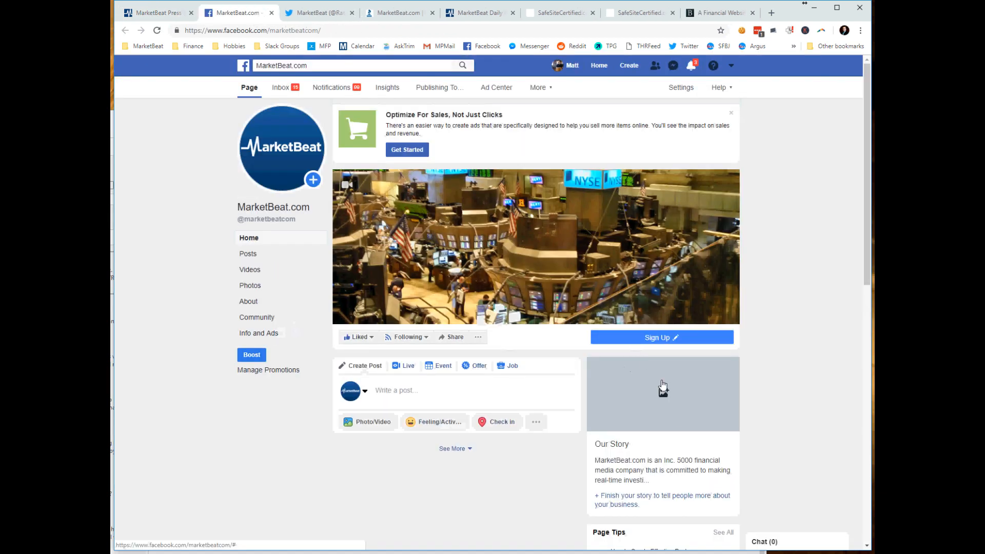
left_click(690, 66)
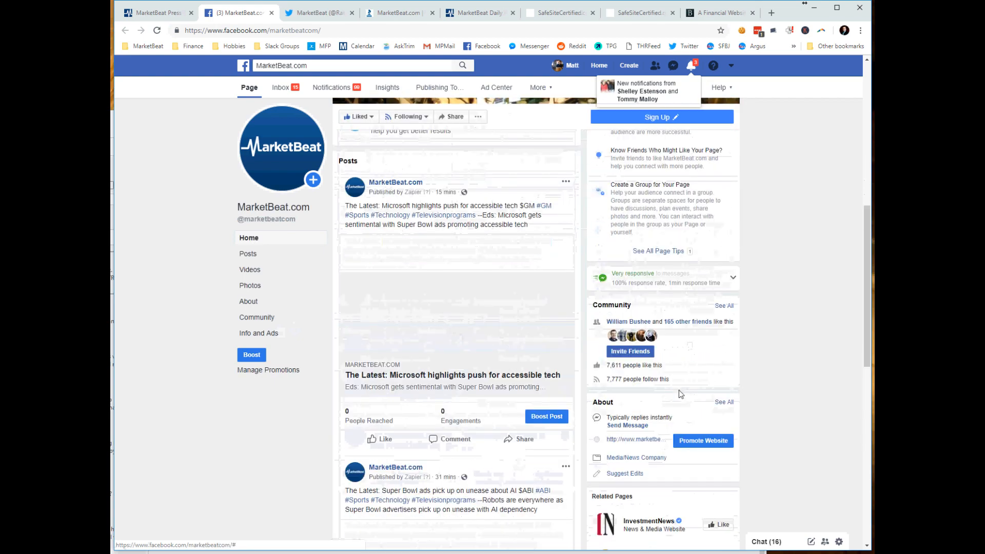
scroll("down", 3)
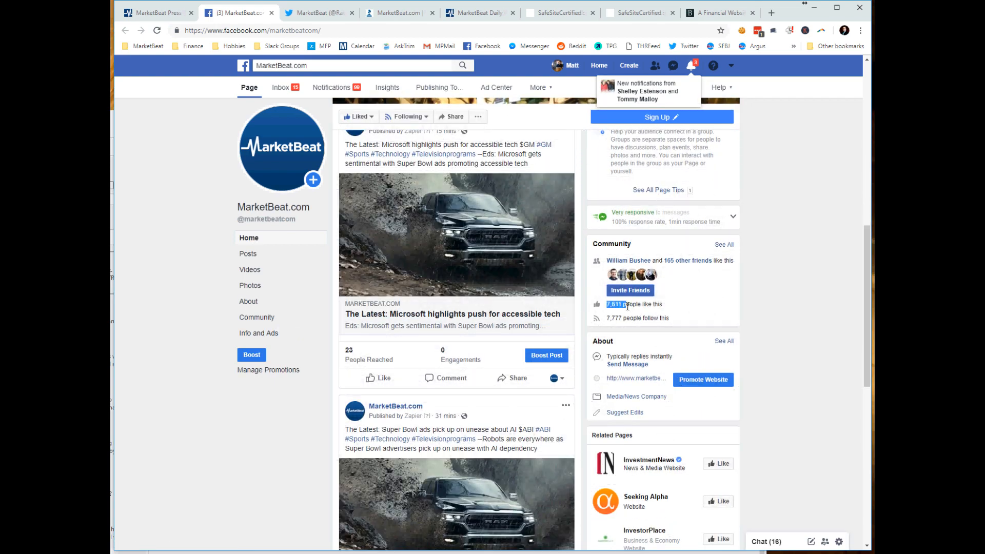
left_click(155, 12)
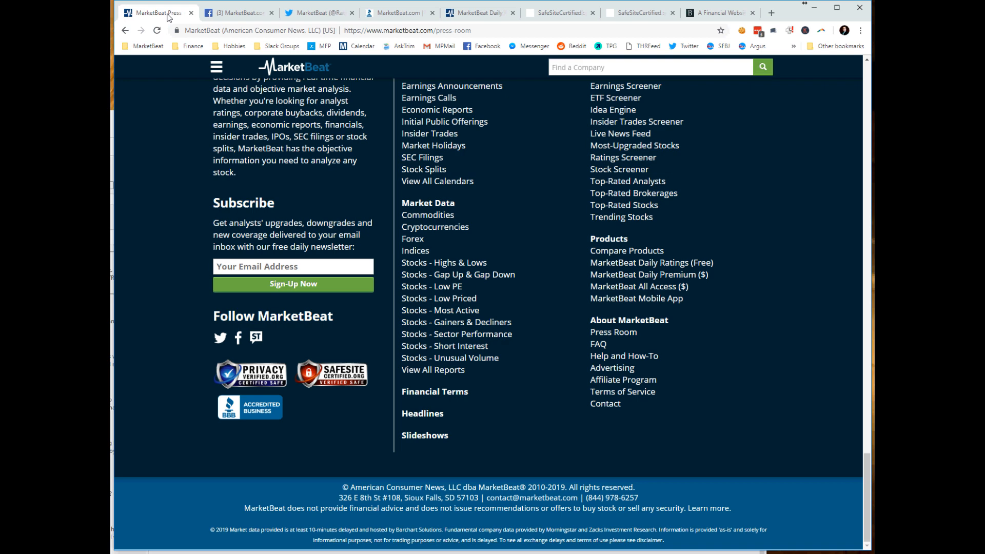
mouse_move(538, 448)
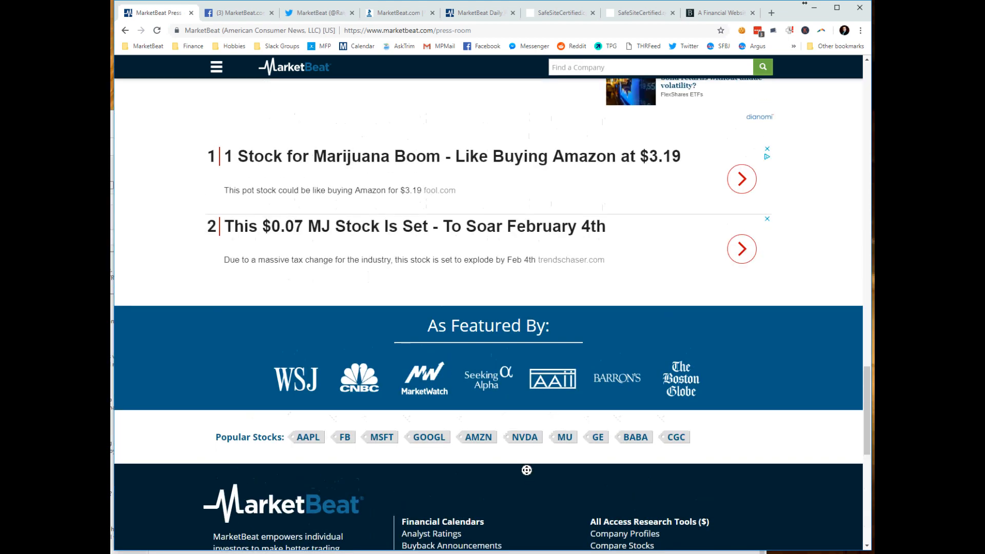
- Scroll up to the As Featured By media logos banner in the Press Room footer
scroll("up", 3)
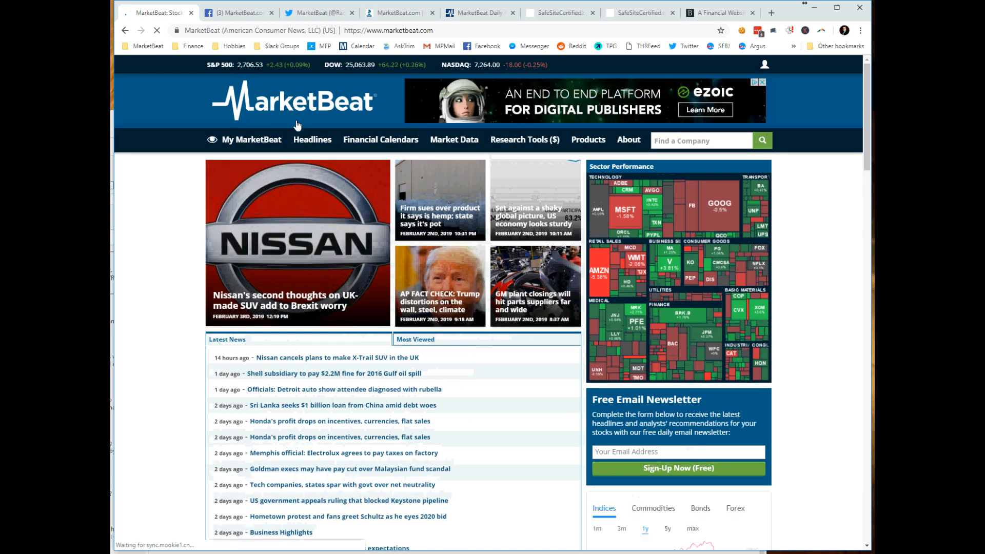
left_click(379, 140)
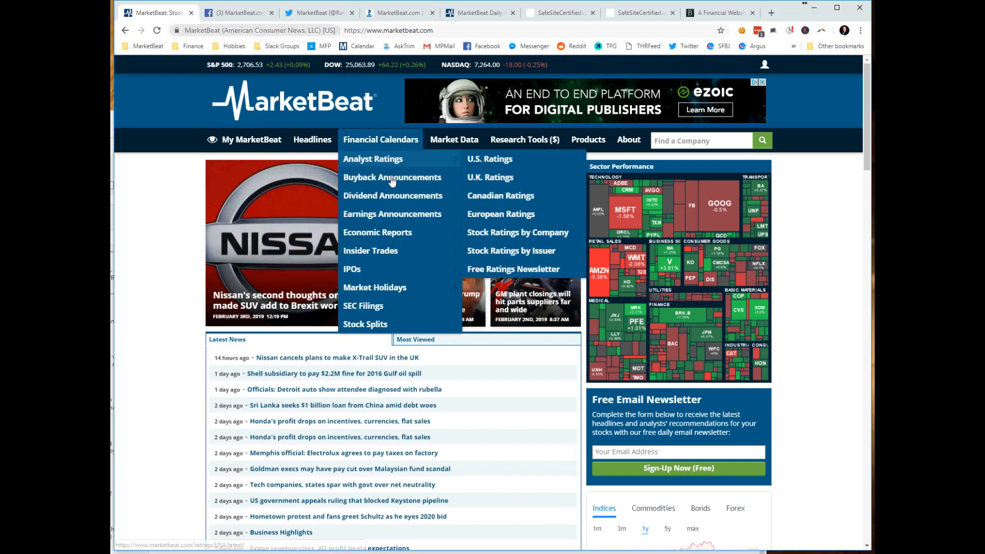
scroll("down", 3)
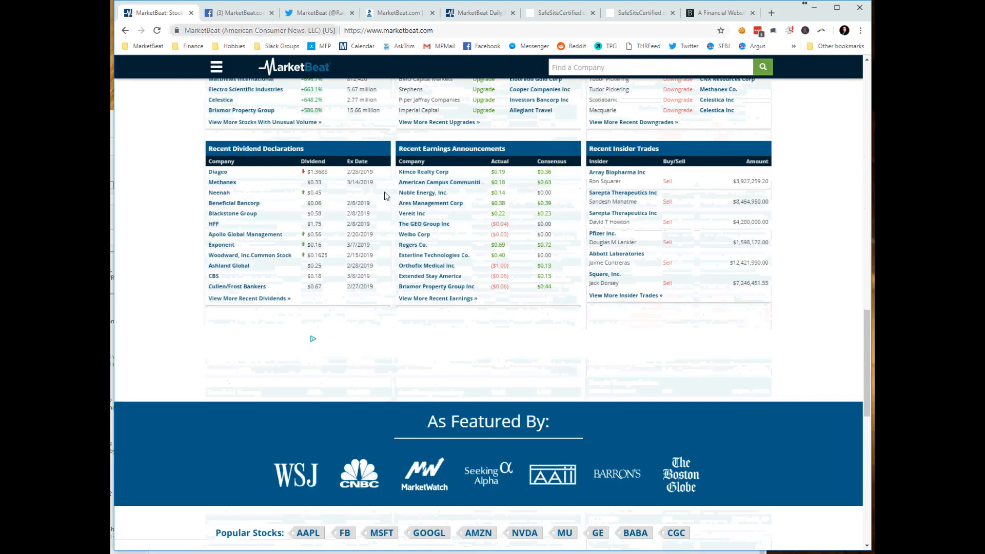
scroll("down", 3)
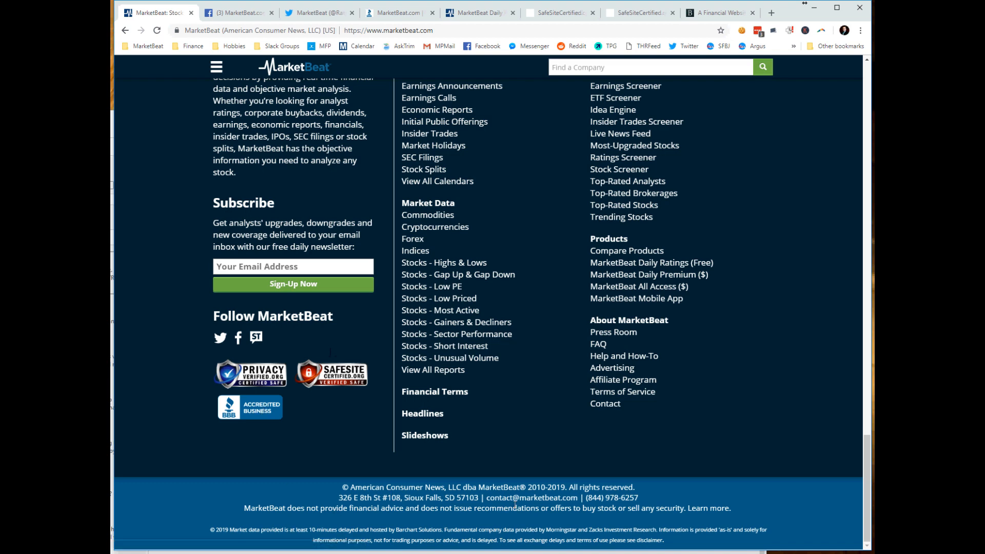
mouse_move(444, 483)
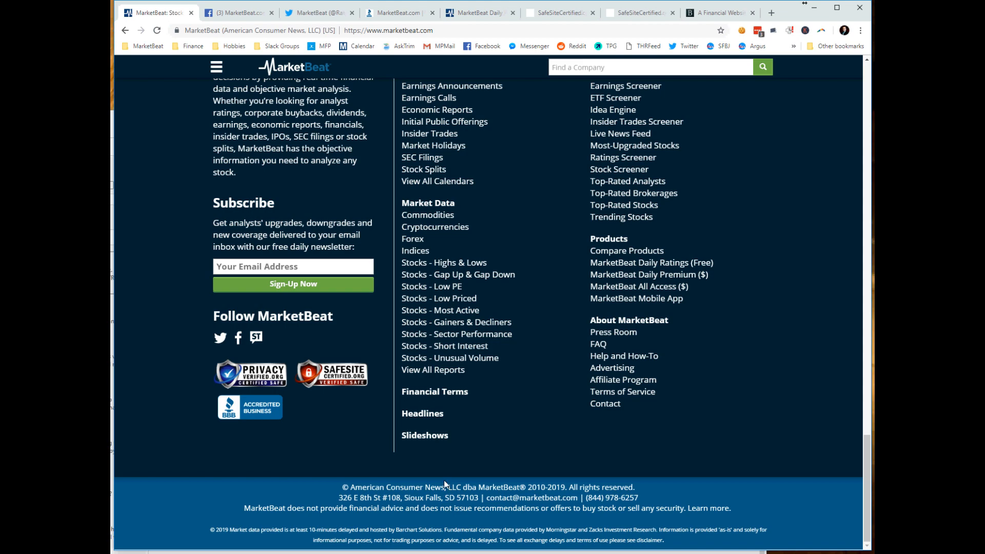
mouse_move(432, 471)
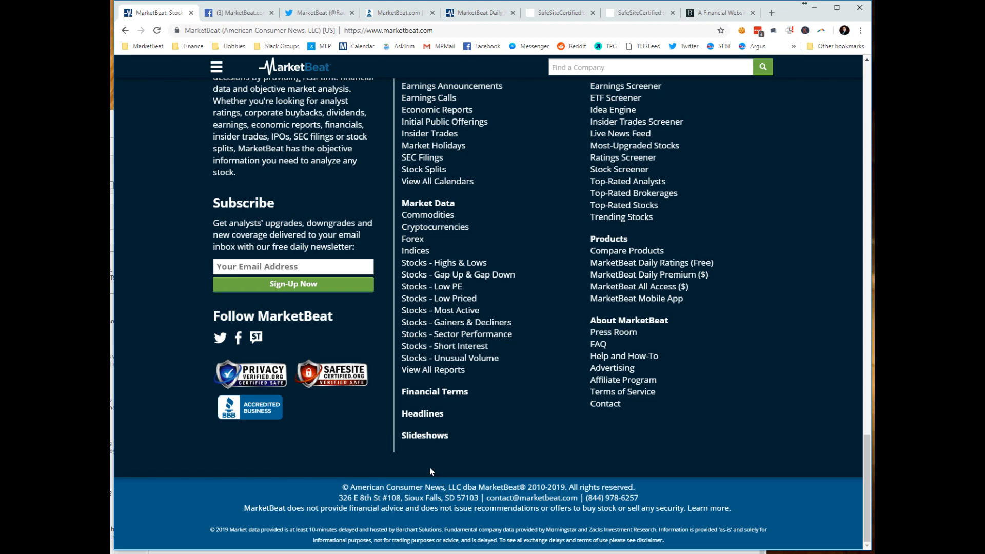
scroll("up", 3)
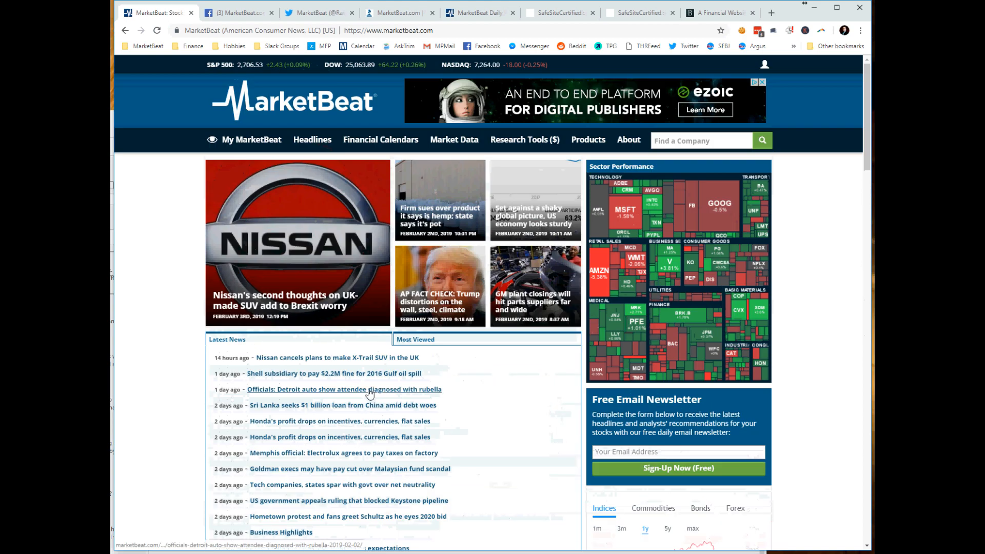
mouse_move(308, 371)
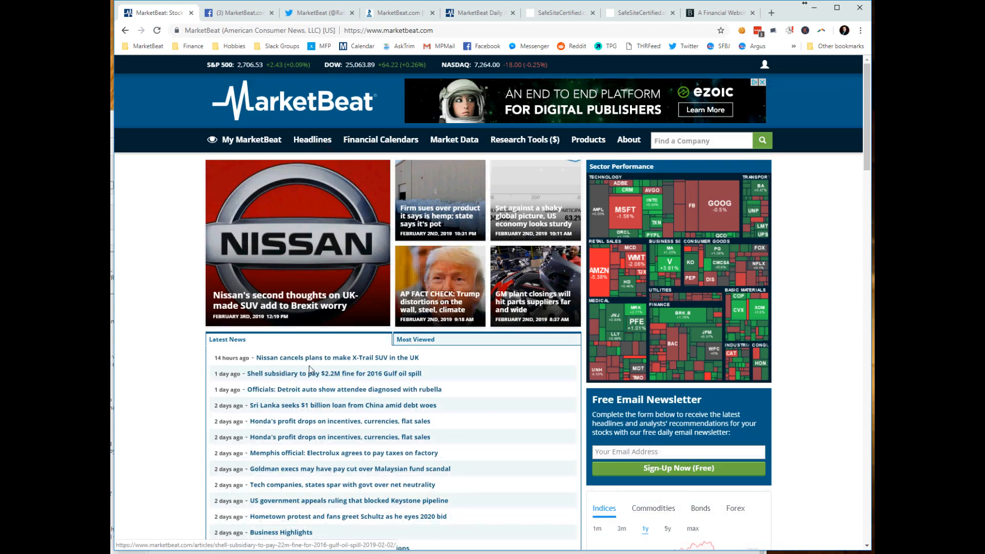
mouse_move(258, 359)
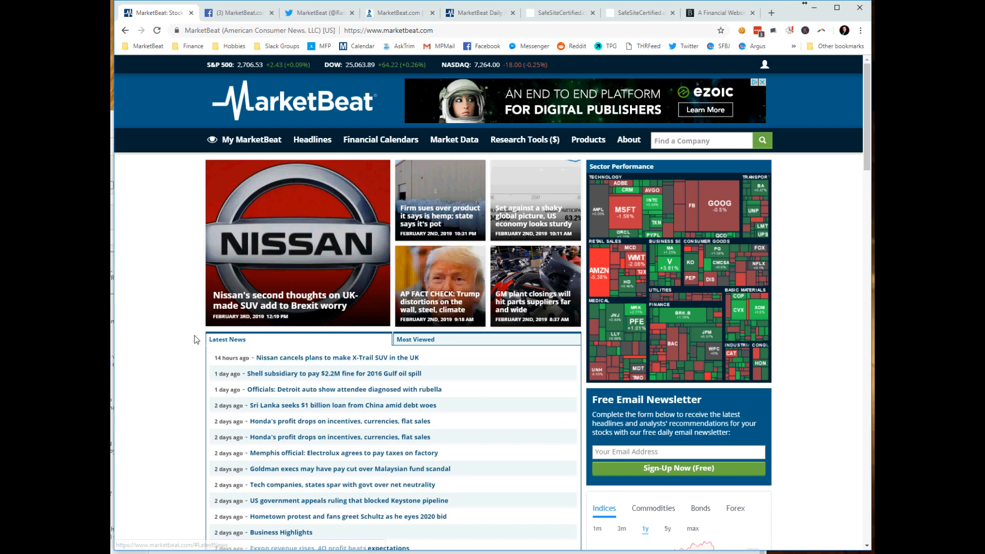
mouse_move(161, 334)
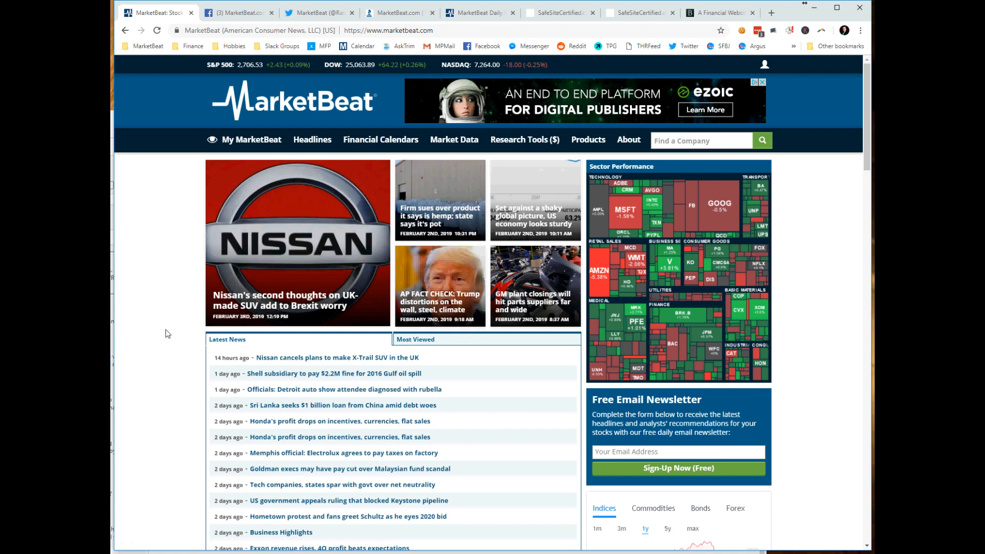
mouse_move(162, 326)
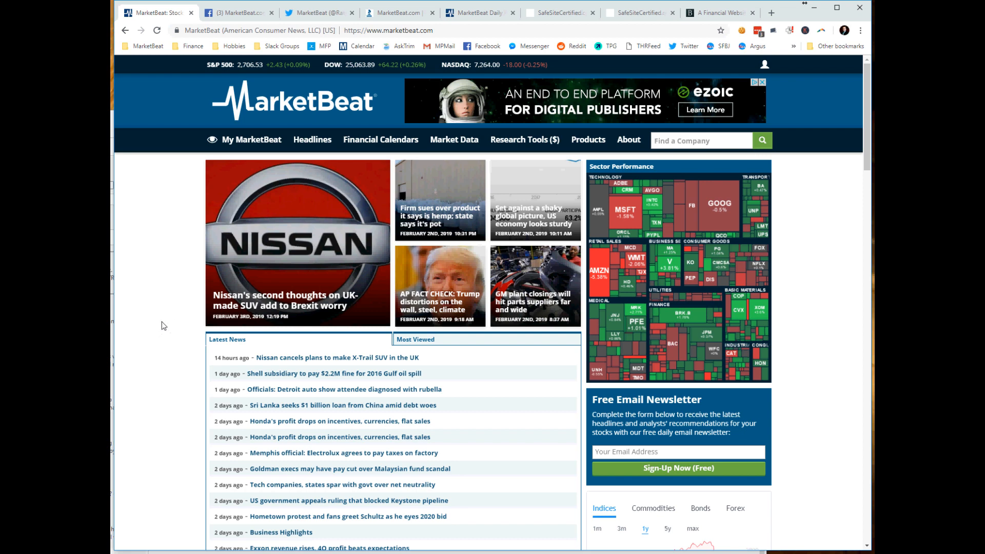
mouse_move(179, 319)
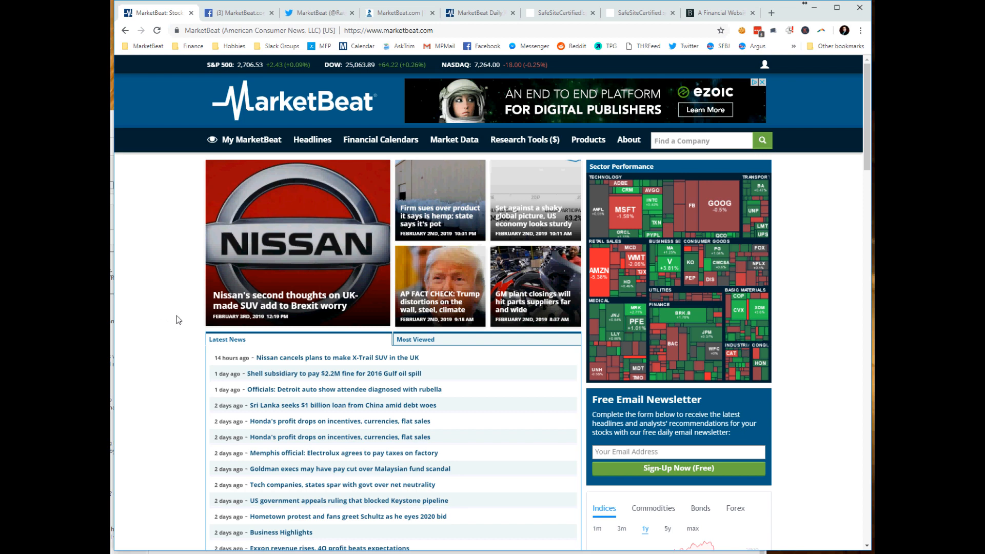
mouse_move(183, 315)
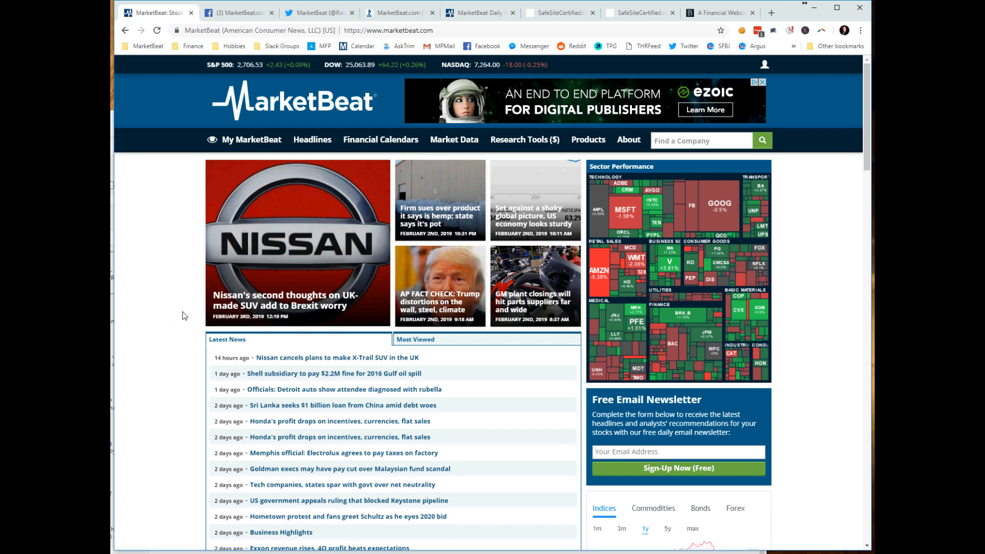